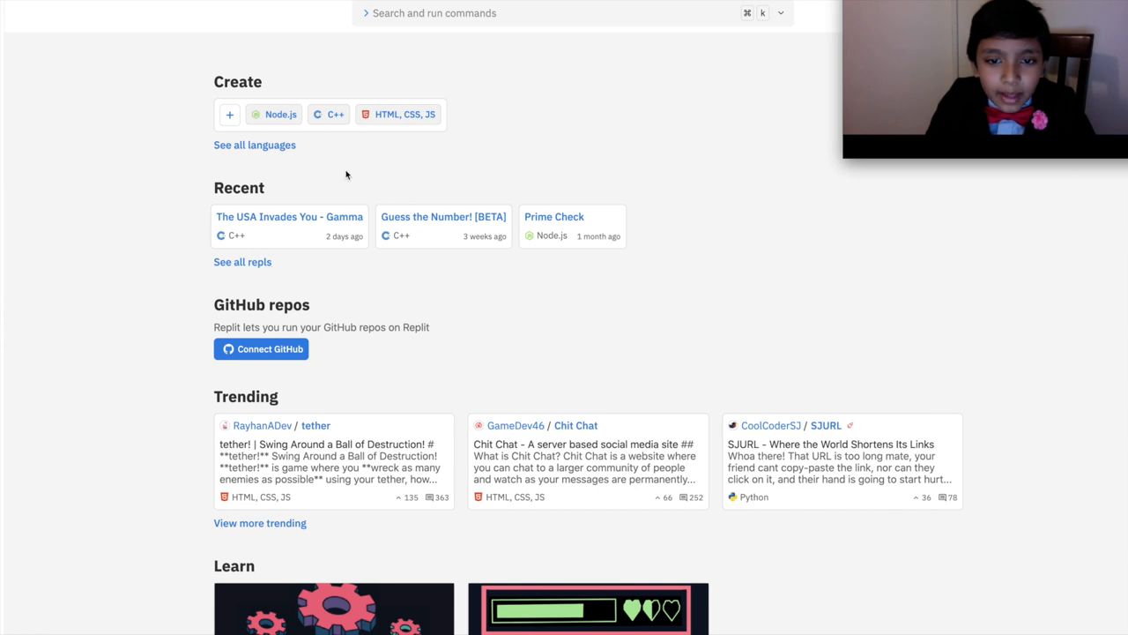
mouse_move(223, 162)
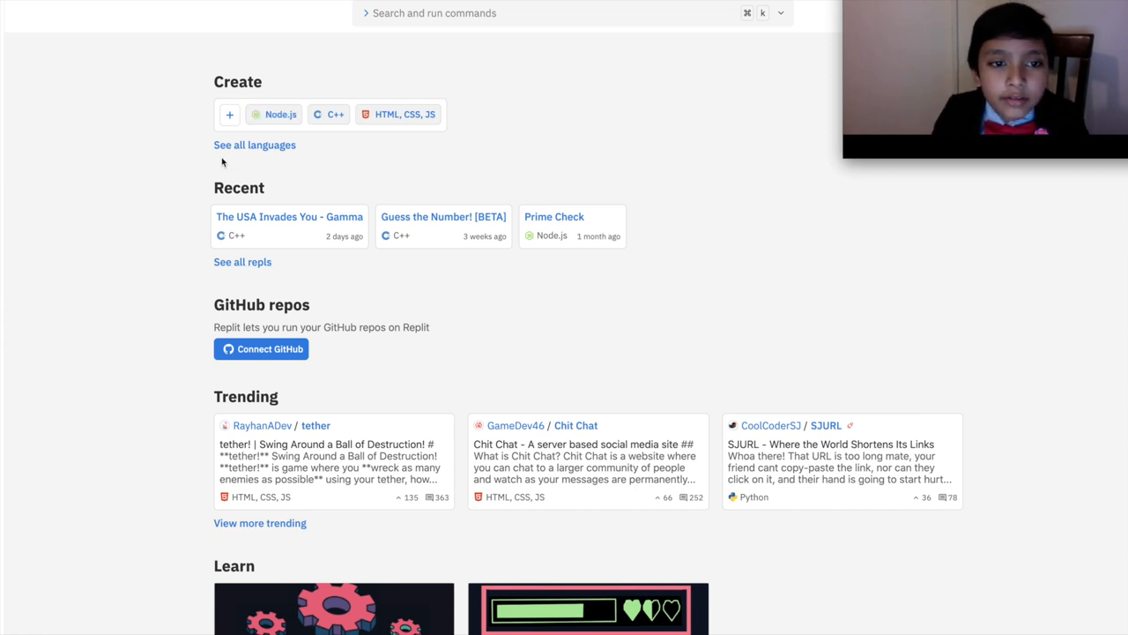
mouse_move(229, 180)
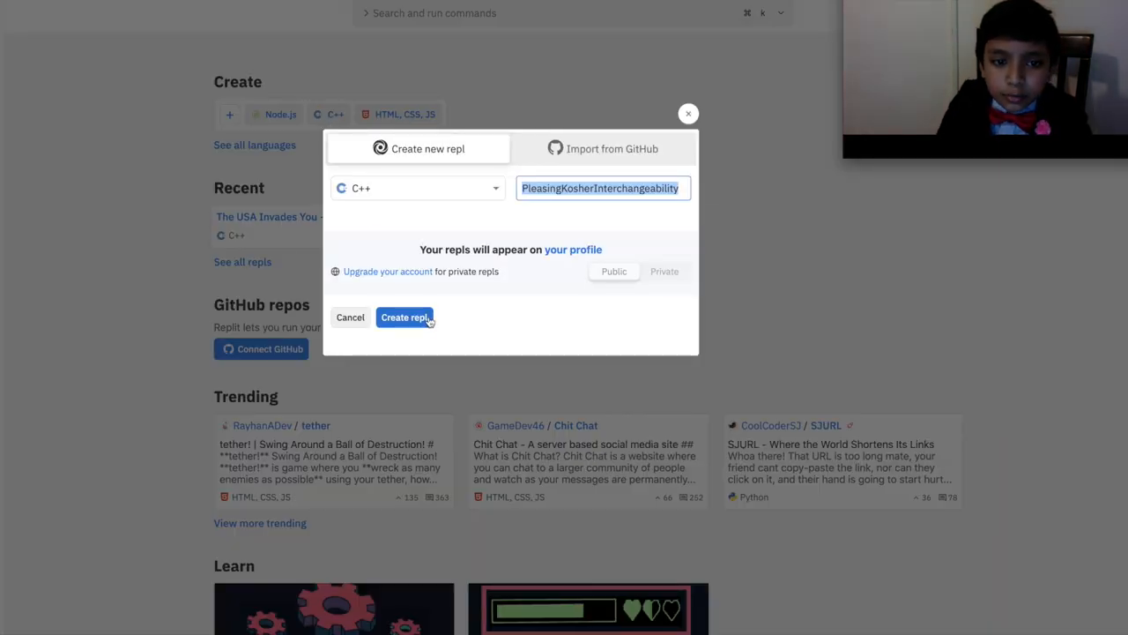
mouse_move(677, 177)
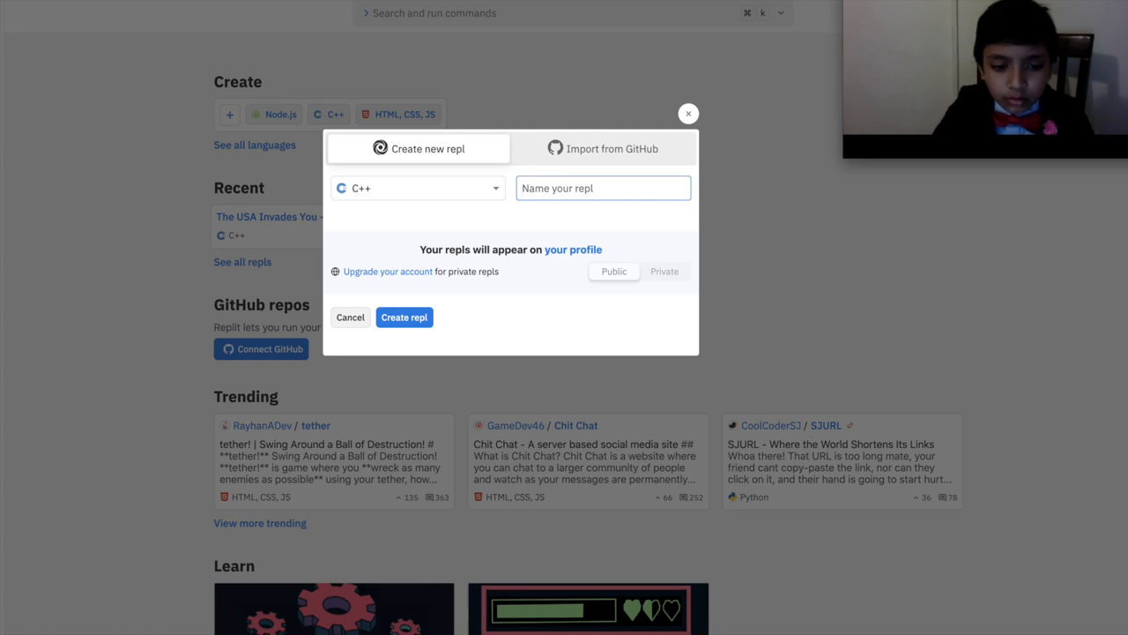
Create a new C++ repl named YES and open its workspace.
type("YES")
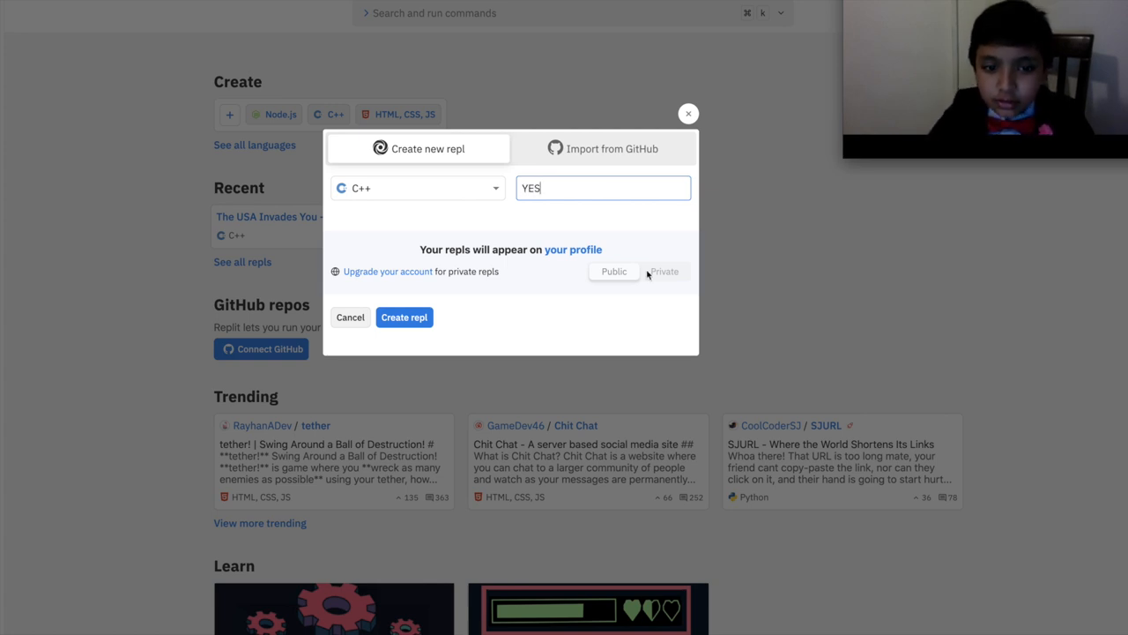
left_click(404, 317)
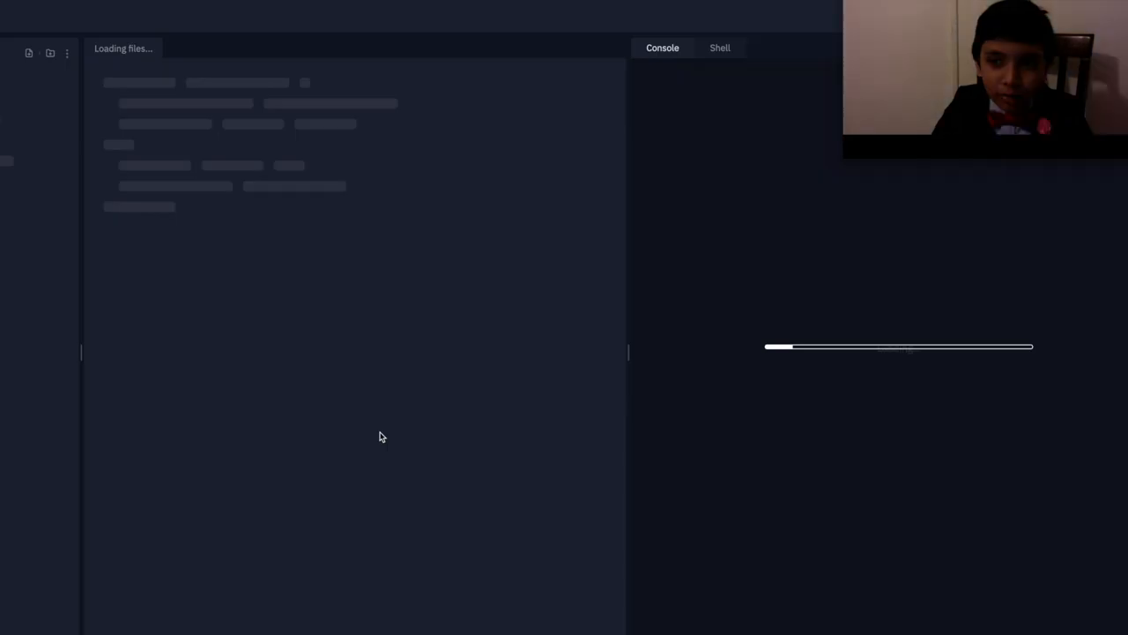
Focus the loaded workspace before stripping the Hello World line from main.cpp.
left_click(510, 13)
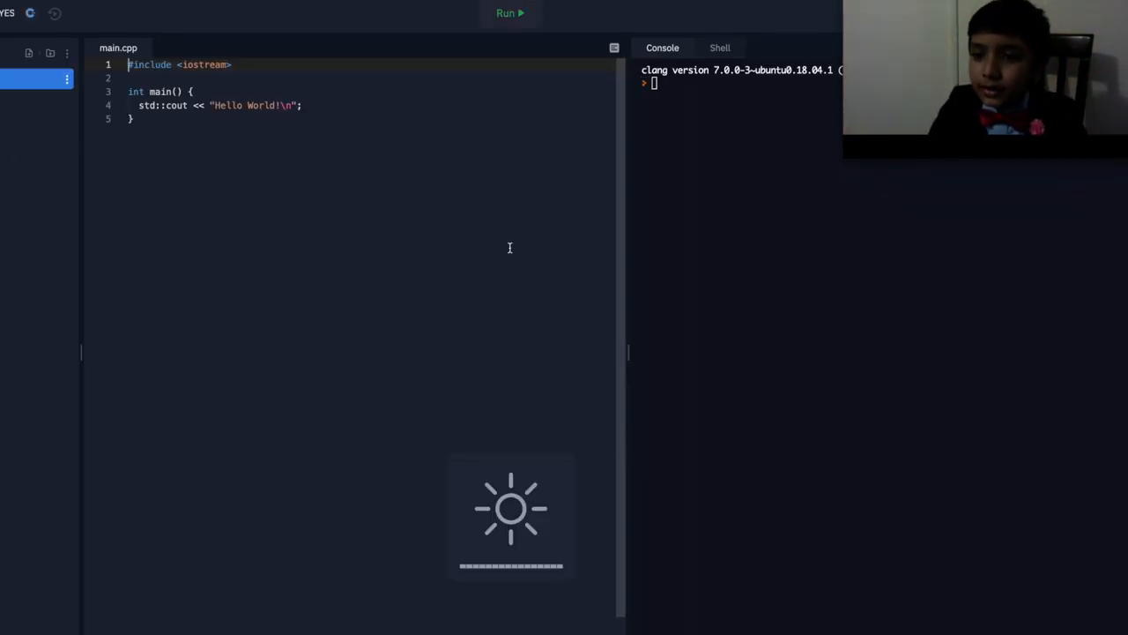
mouse_move(427, 183)
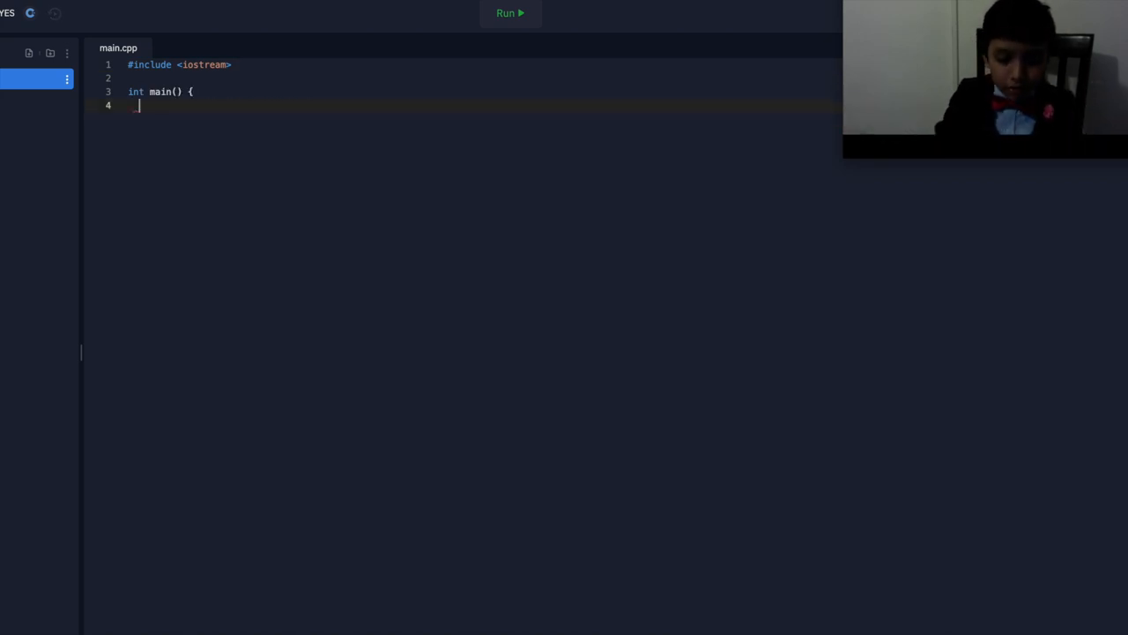
Collapse main to empty braces: int main() {}.
key("Backspace")
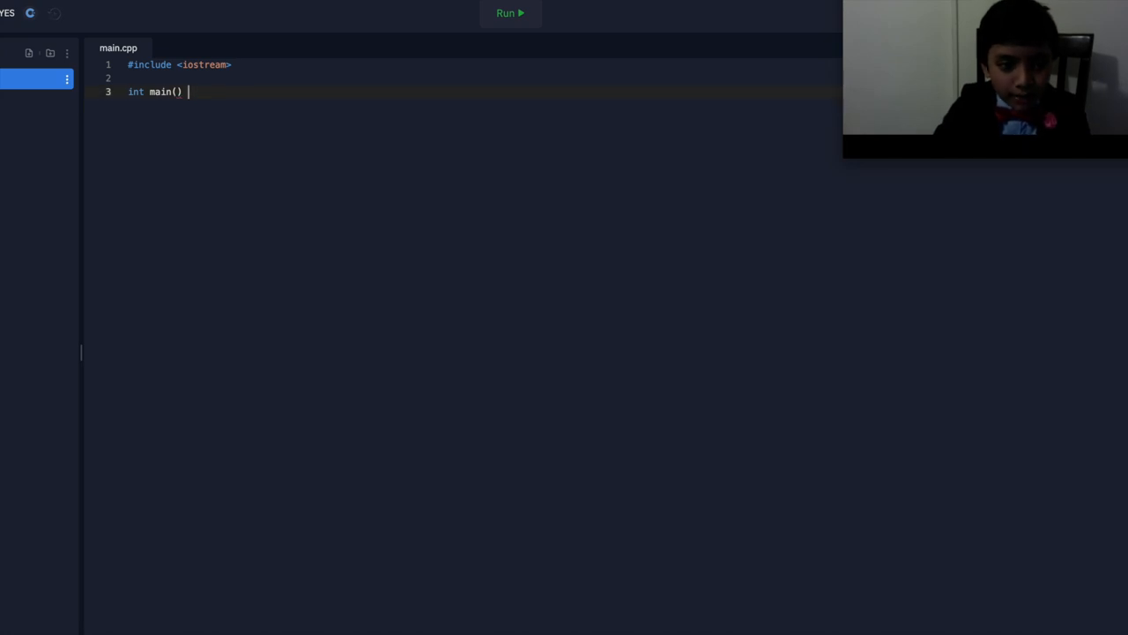
type("{}")
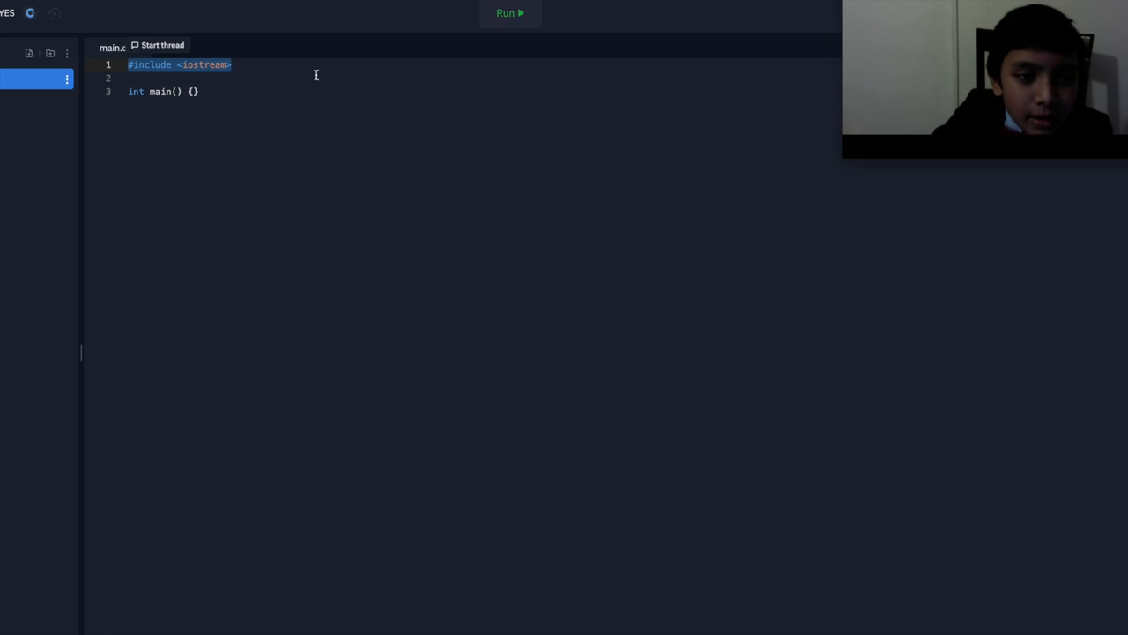
Annotate the iostream include with the comment //Library for most code.
left_click(309, 63)
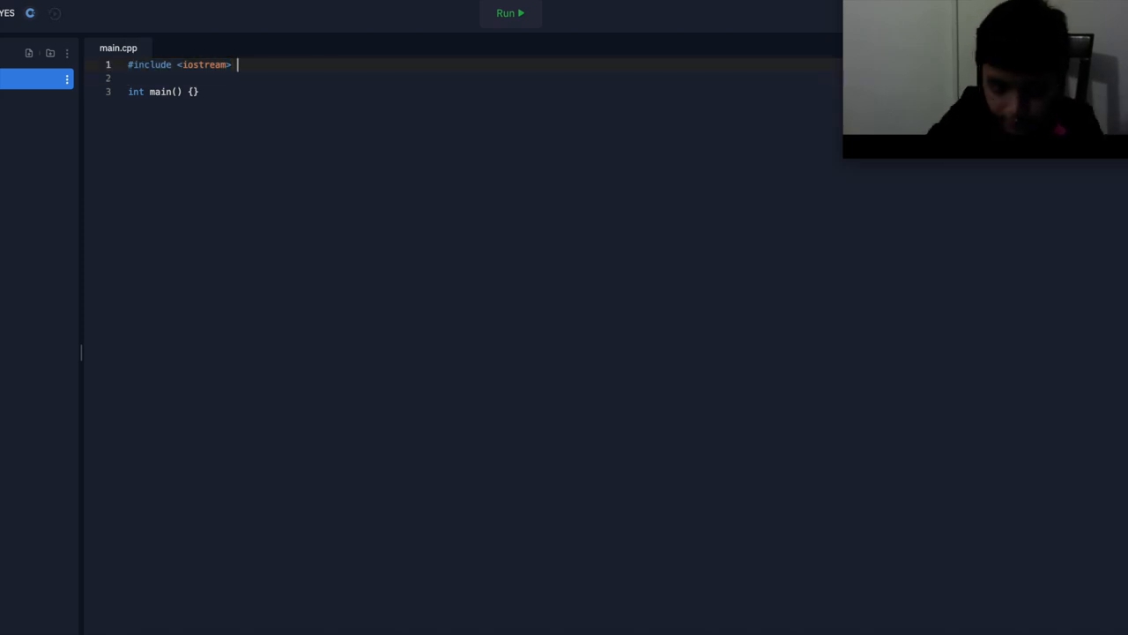
type("//Li")
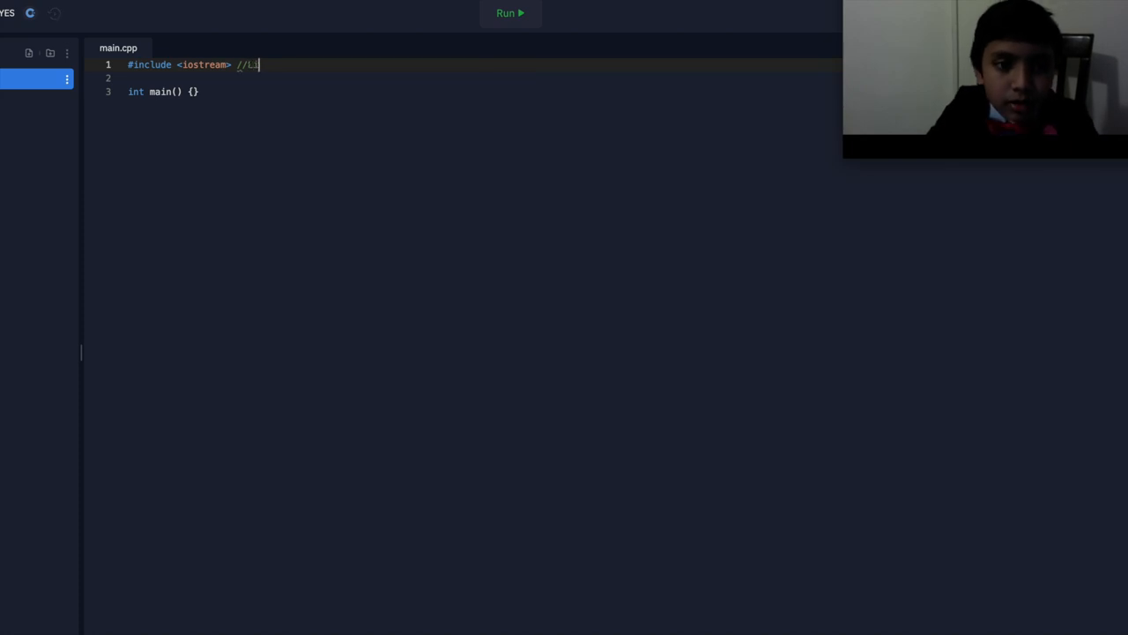
type("brary")
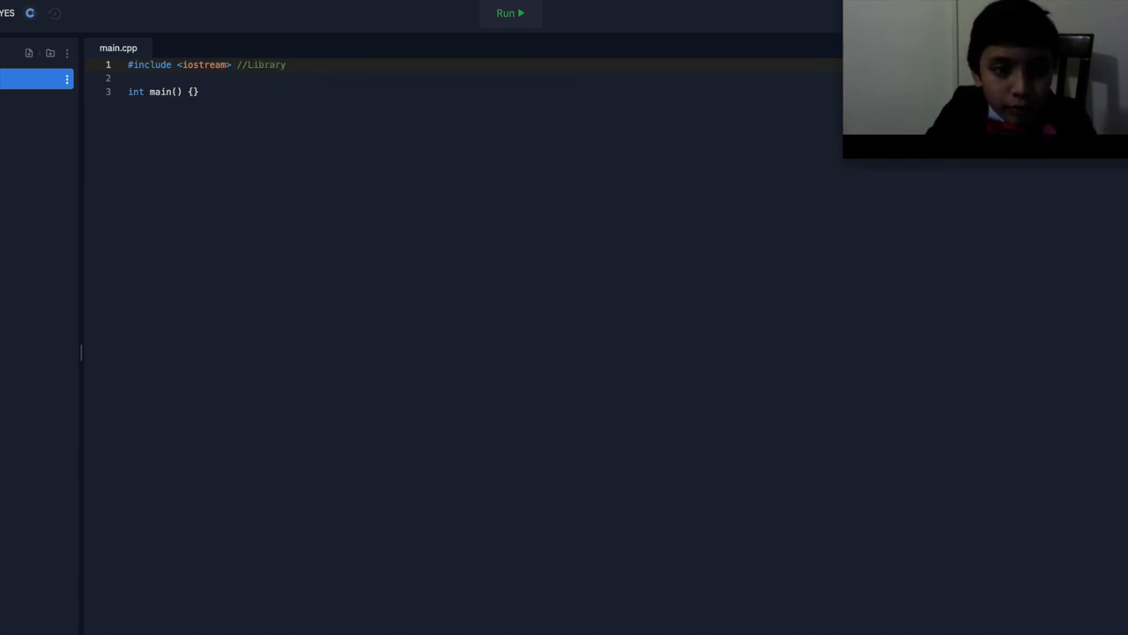
type("for all c")
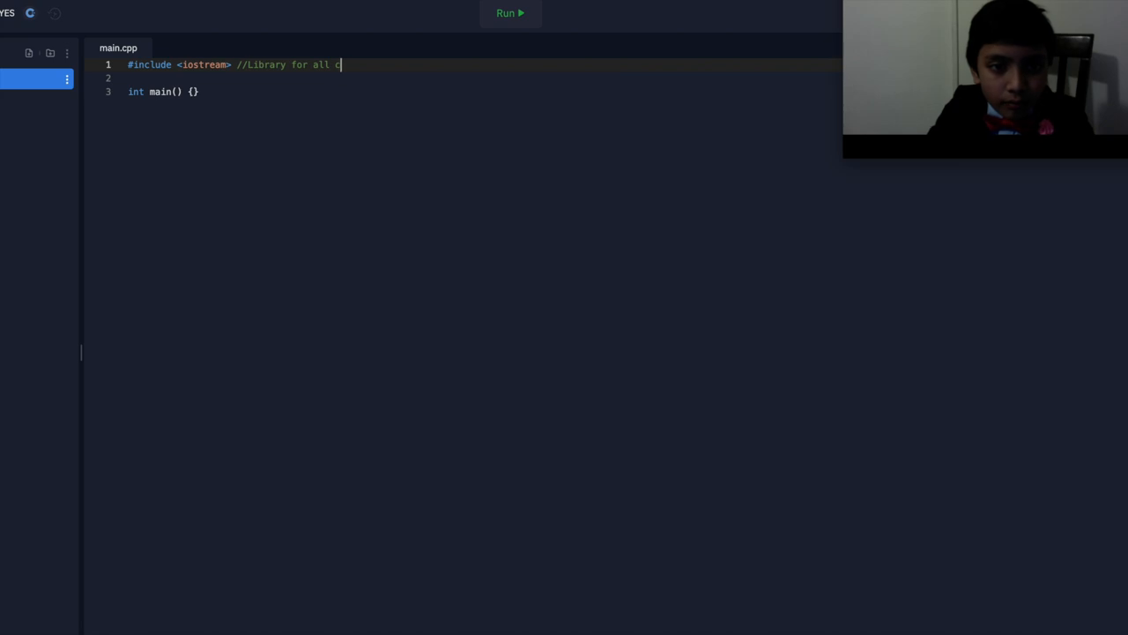
type("mos")
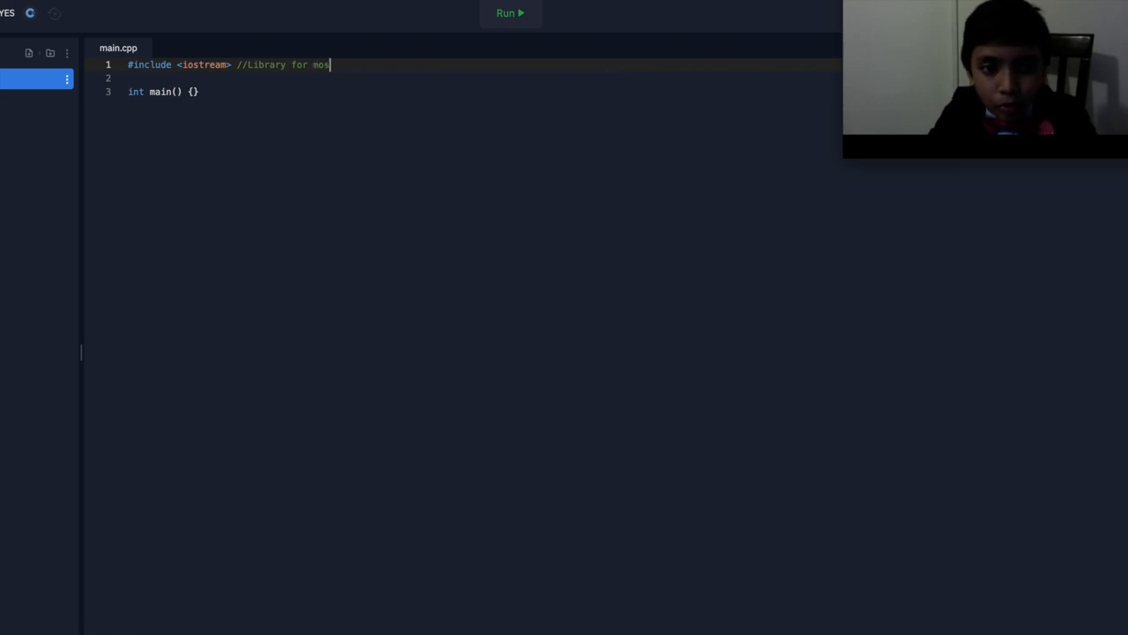
type("t code")
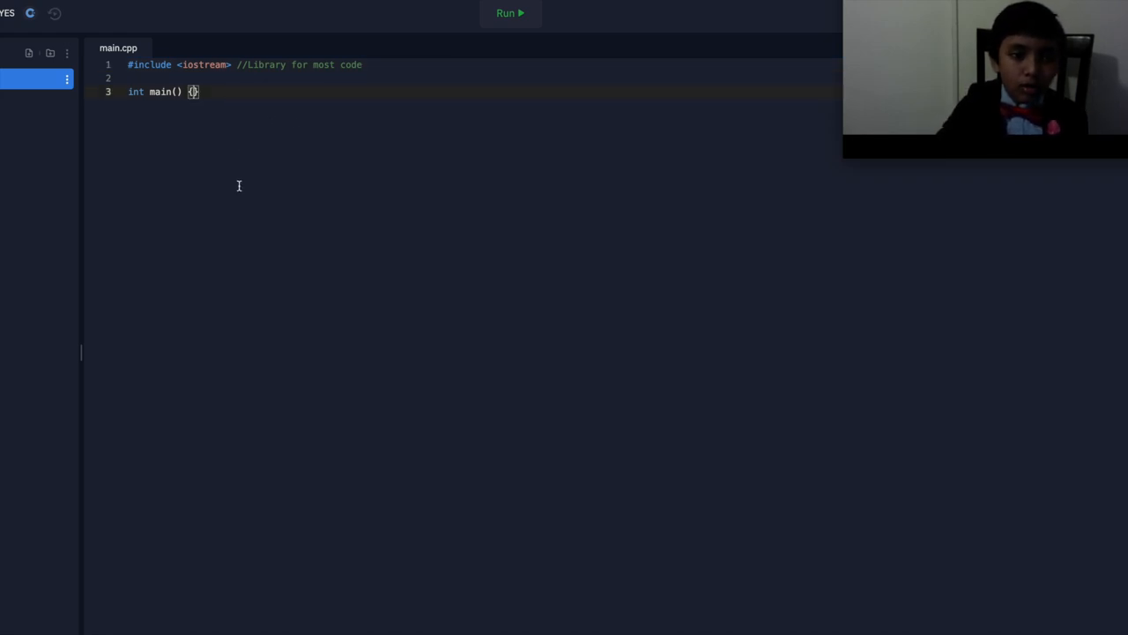
Open main's body across lines and add using namespace std; above main.
key("Enter")
type("using")
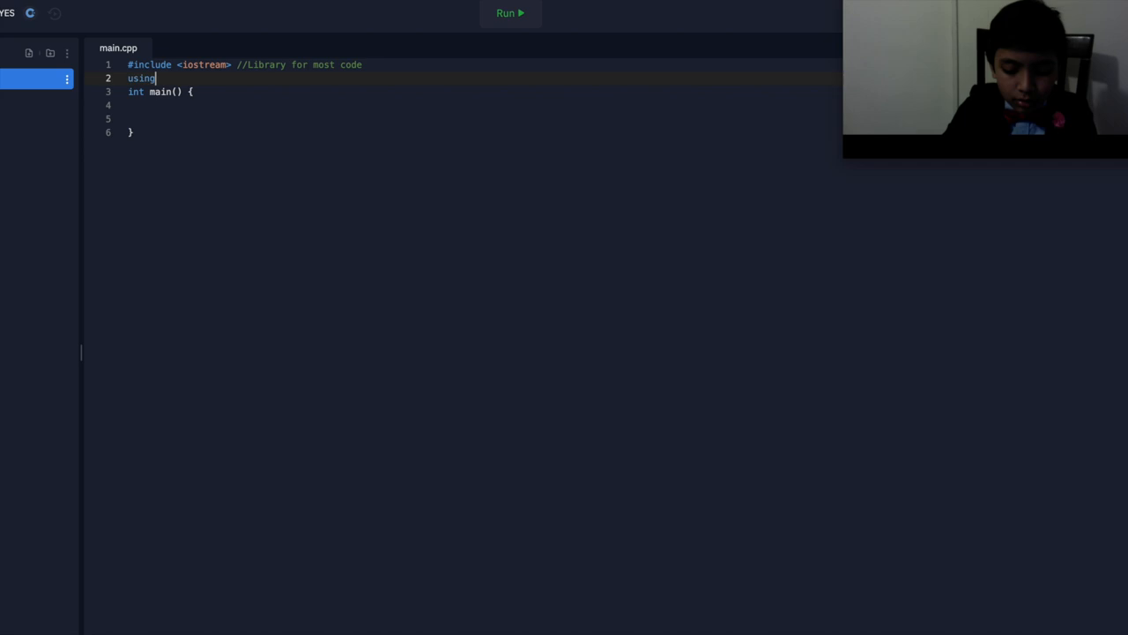
type("namespace")
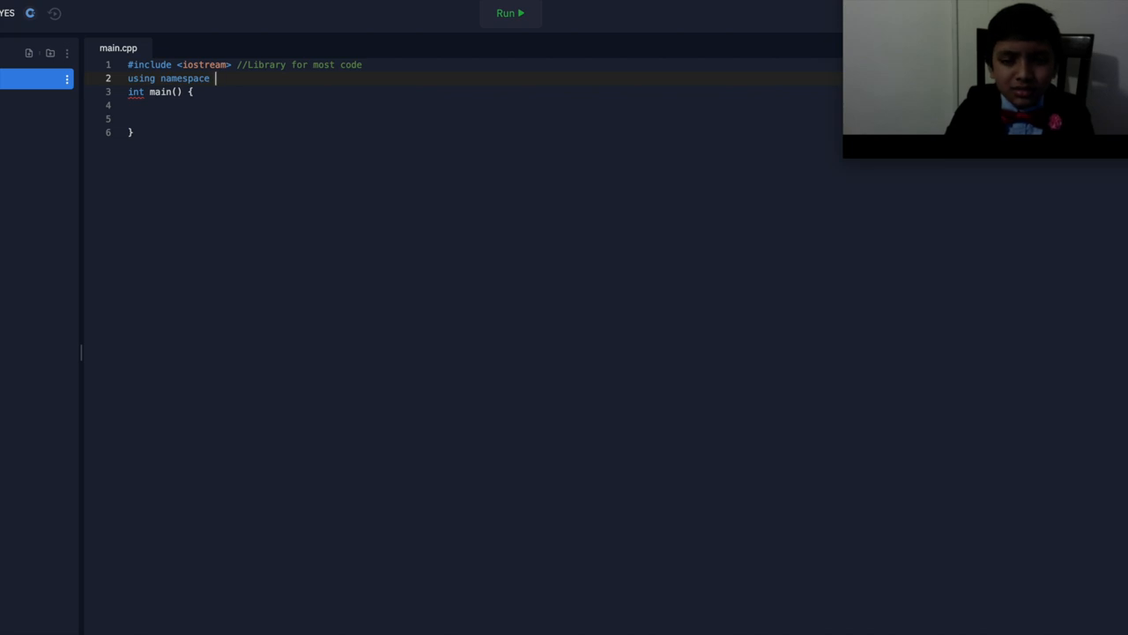
type("s")
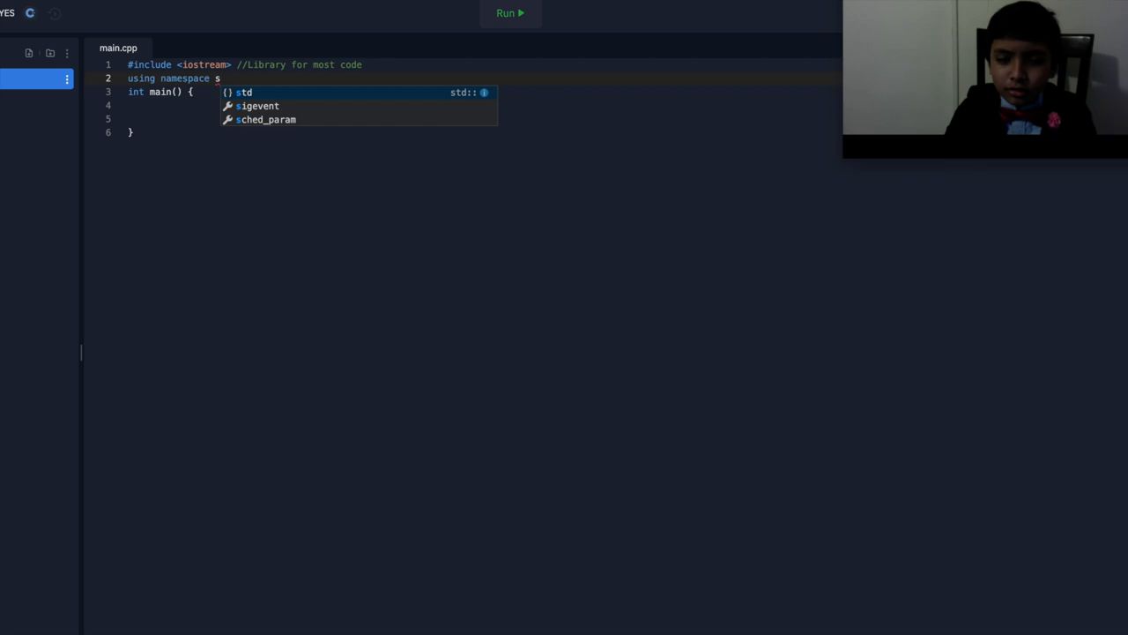
type("t")
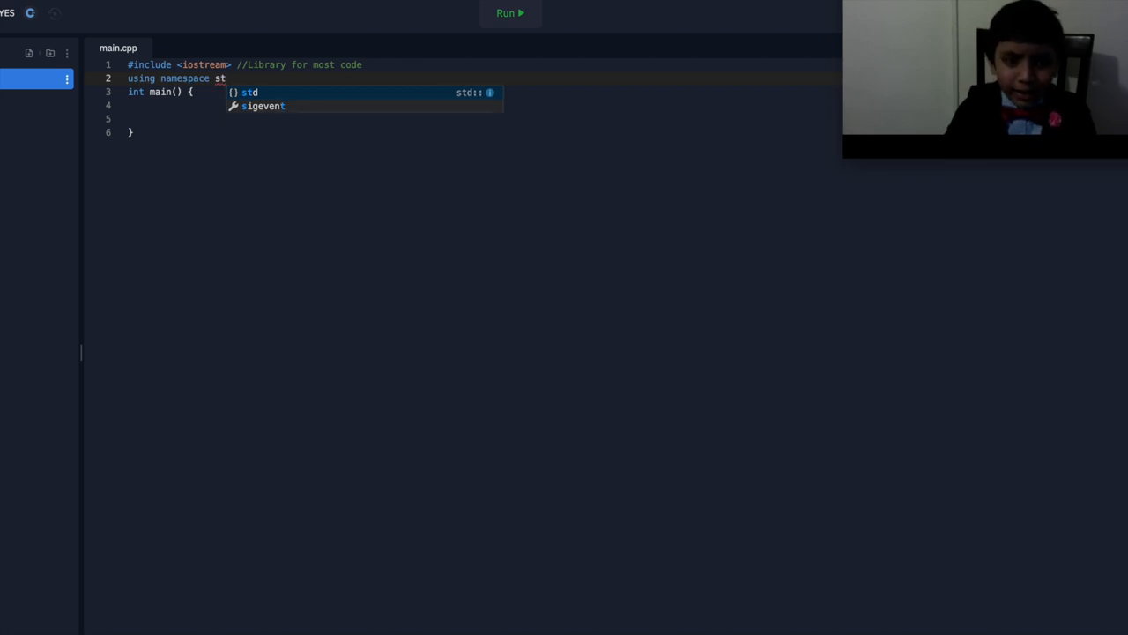
type("d;")
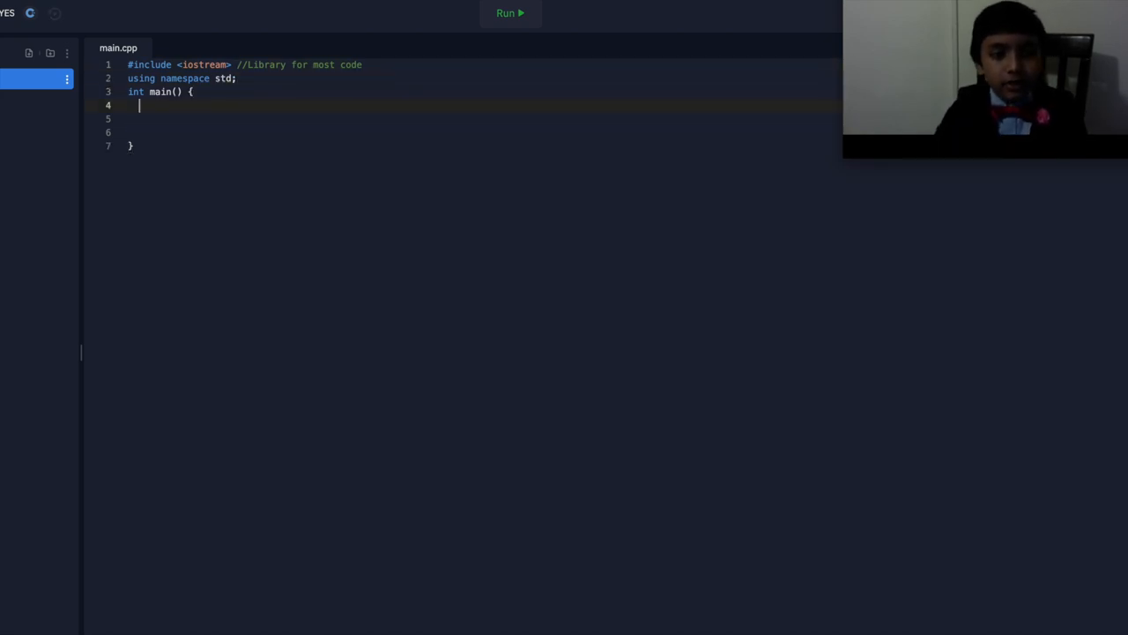
Start a cout<< statement with empty quotes inside main, discarding a stray std.
key("Backspace")
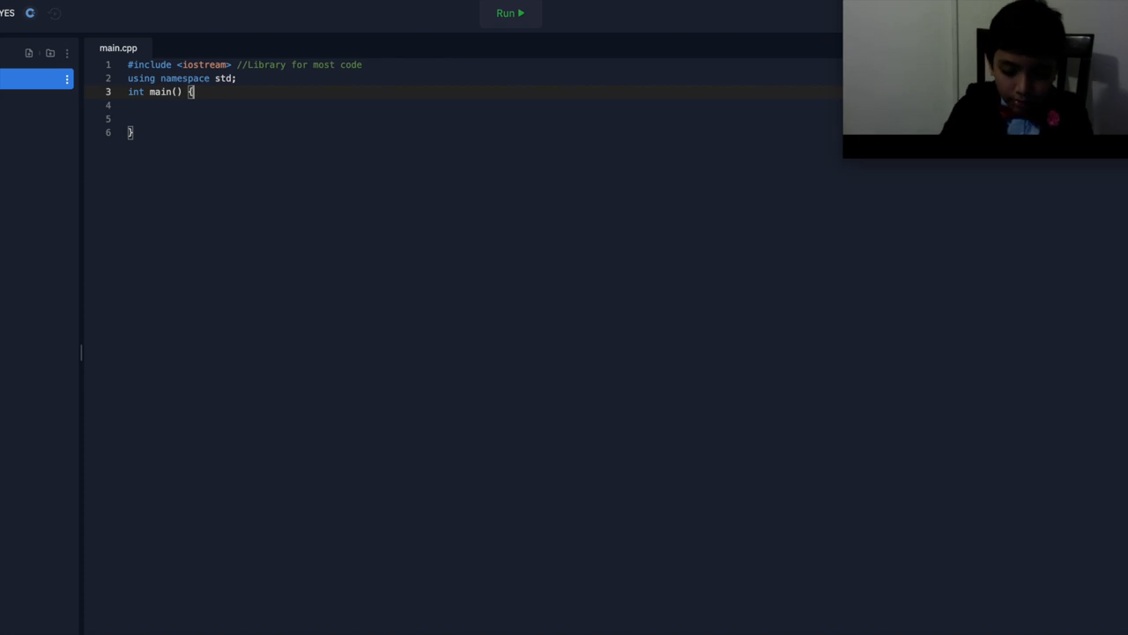
type("std")
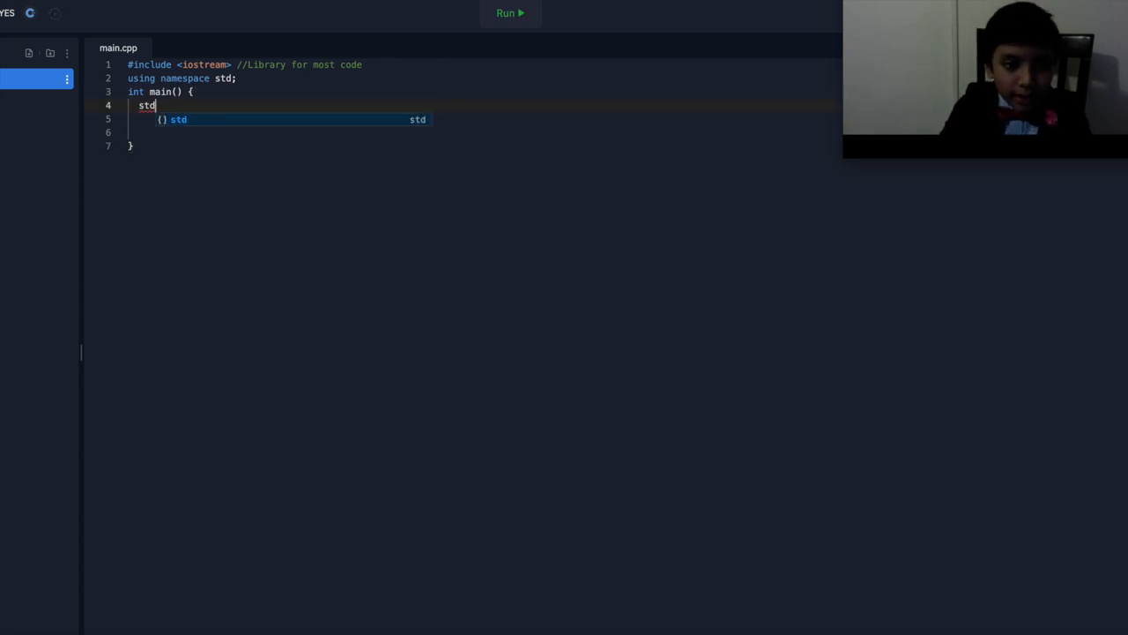
key("Backspace")
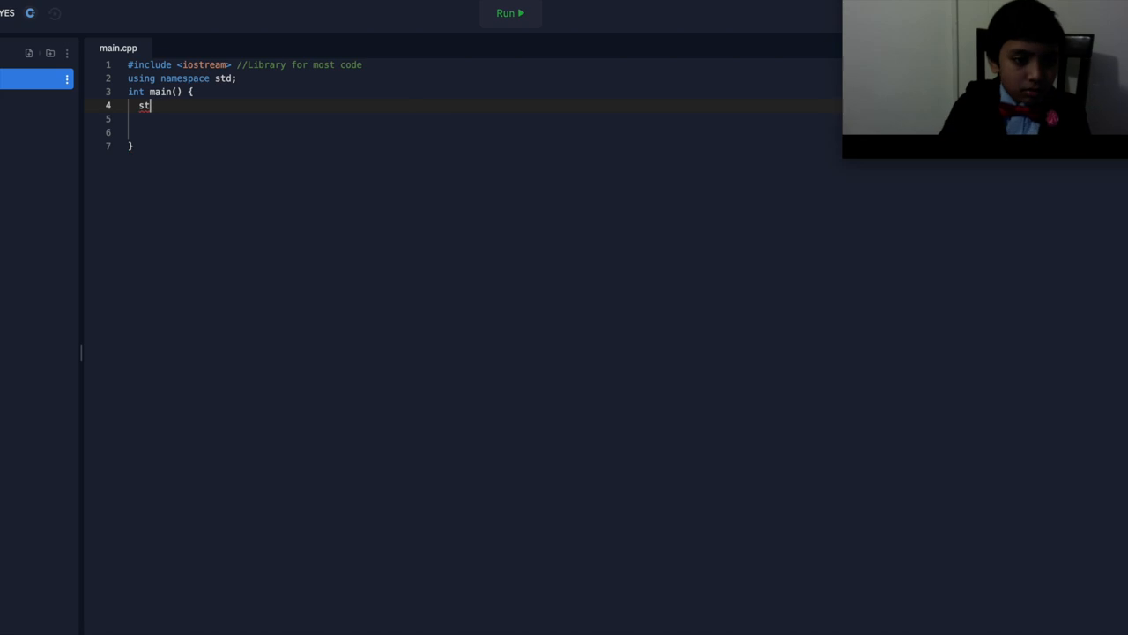
key("Backspace")
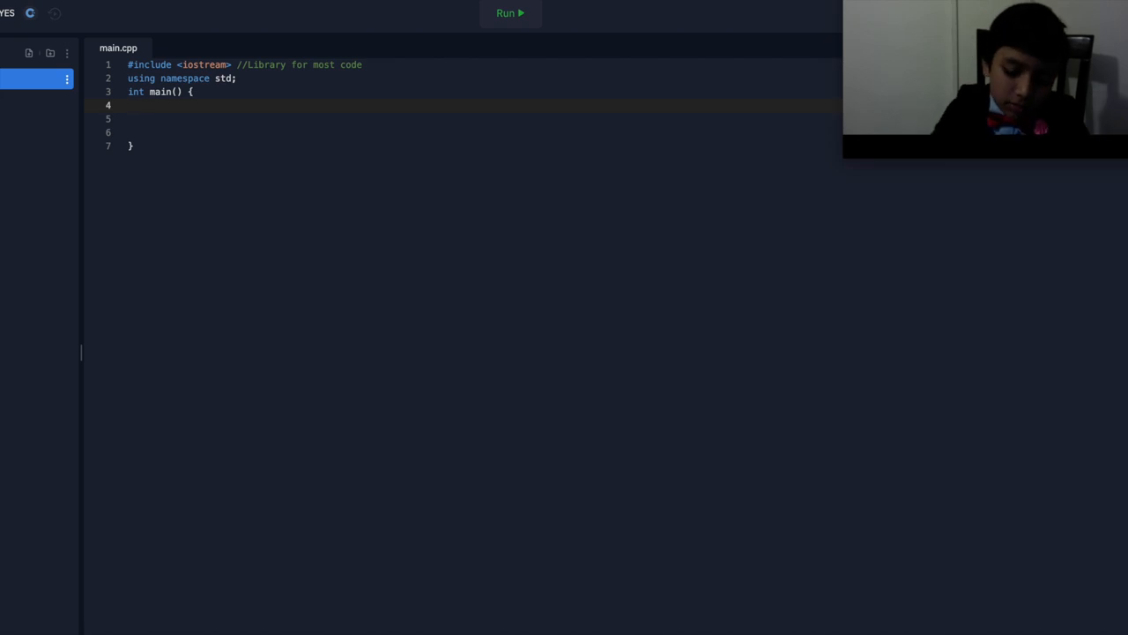
type("cout<<")
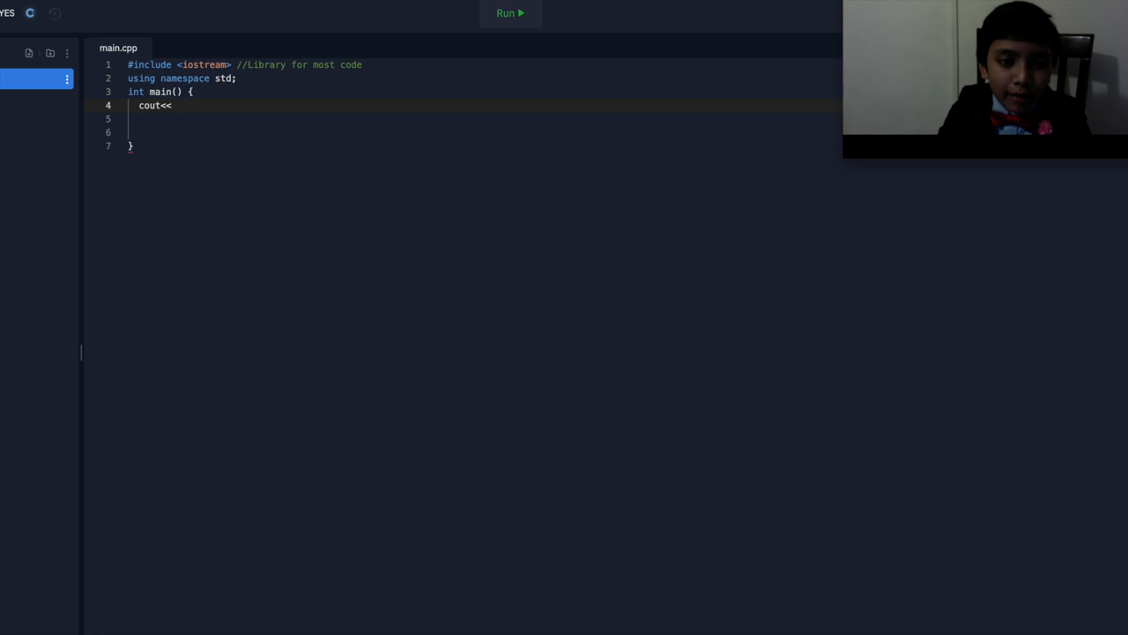
type("\"\"")
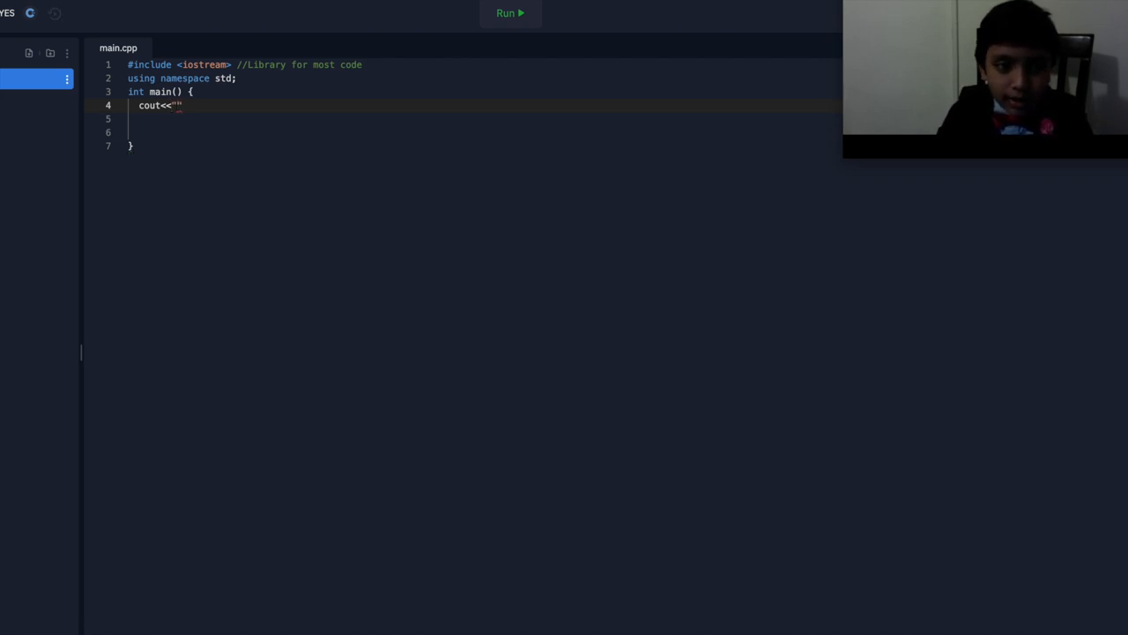
Print "China has 5 stars on its flag that are yellow.", dropping the trailing endl.
type("China")
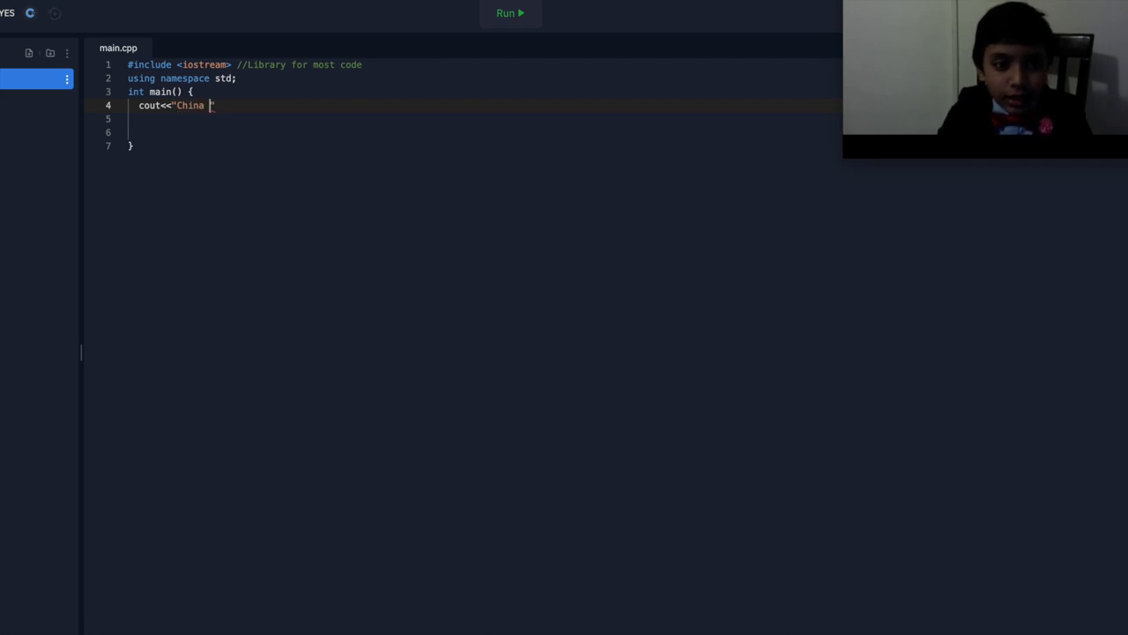
type("has 5 stars on its")
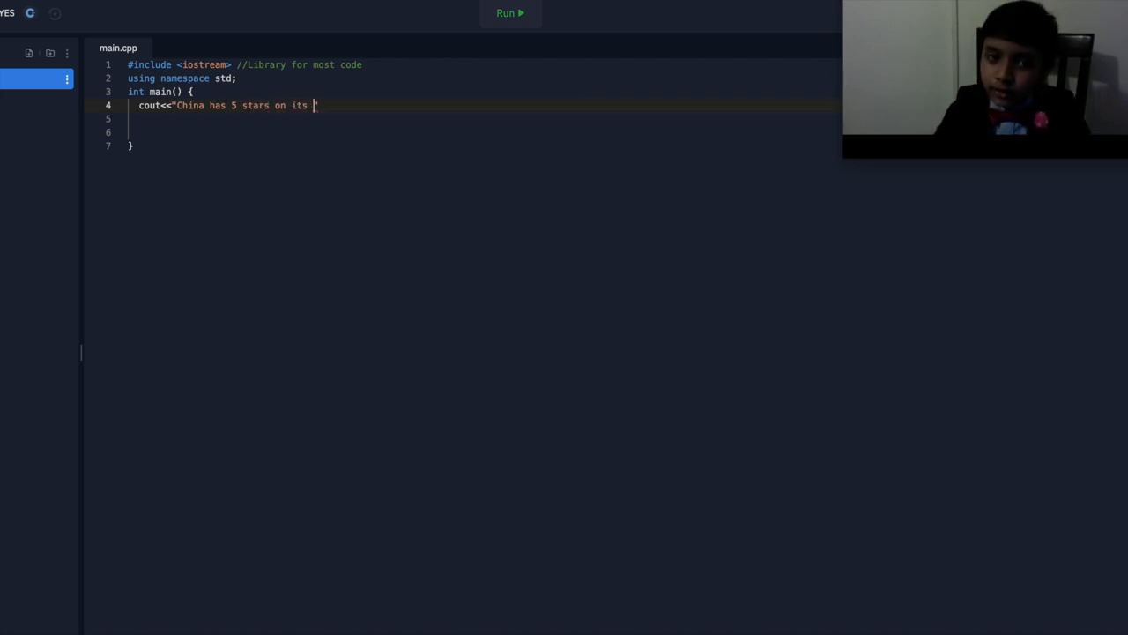
type("flag, \"")
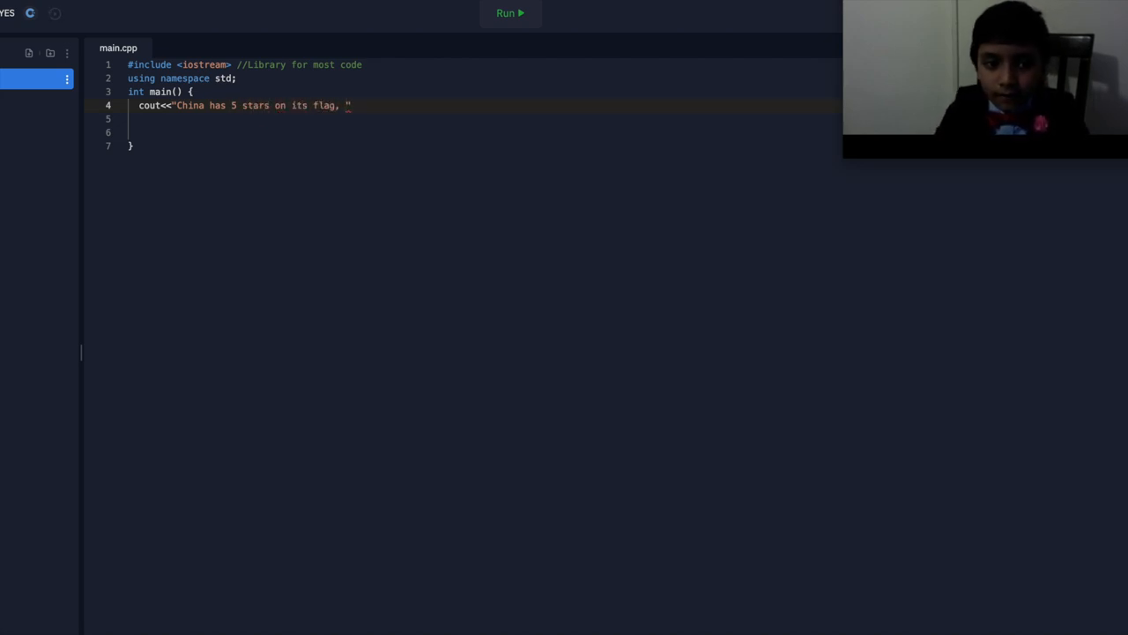
type("rep")
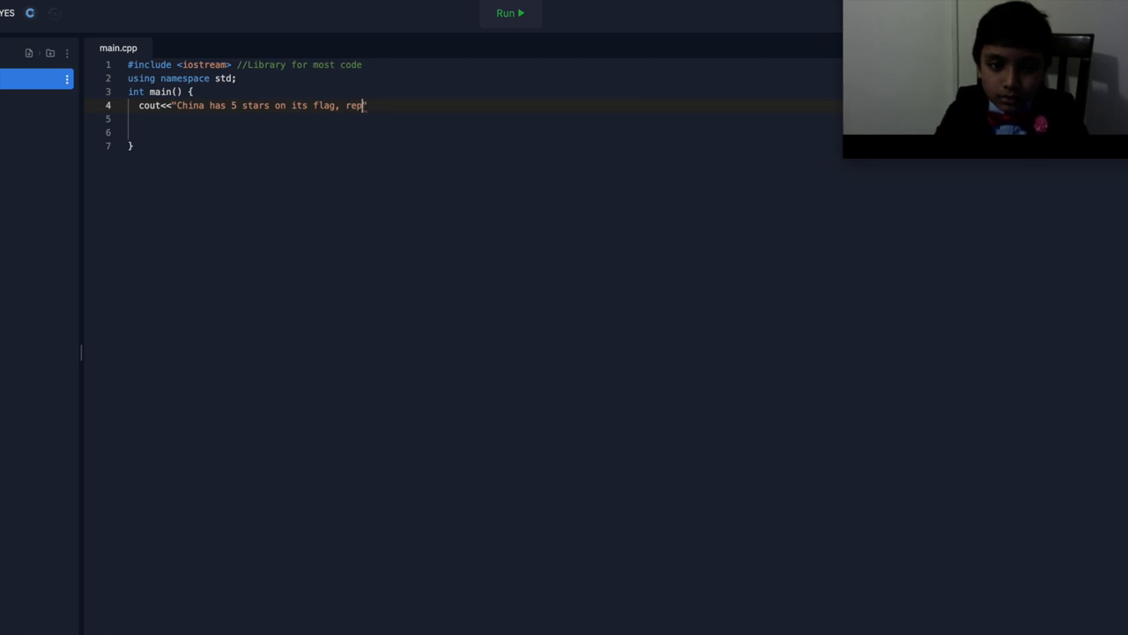
type("that a")
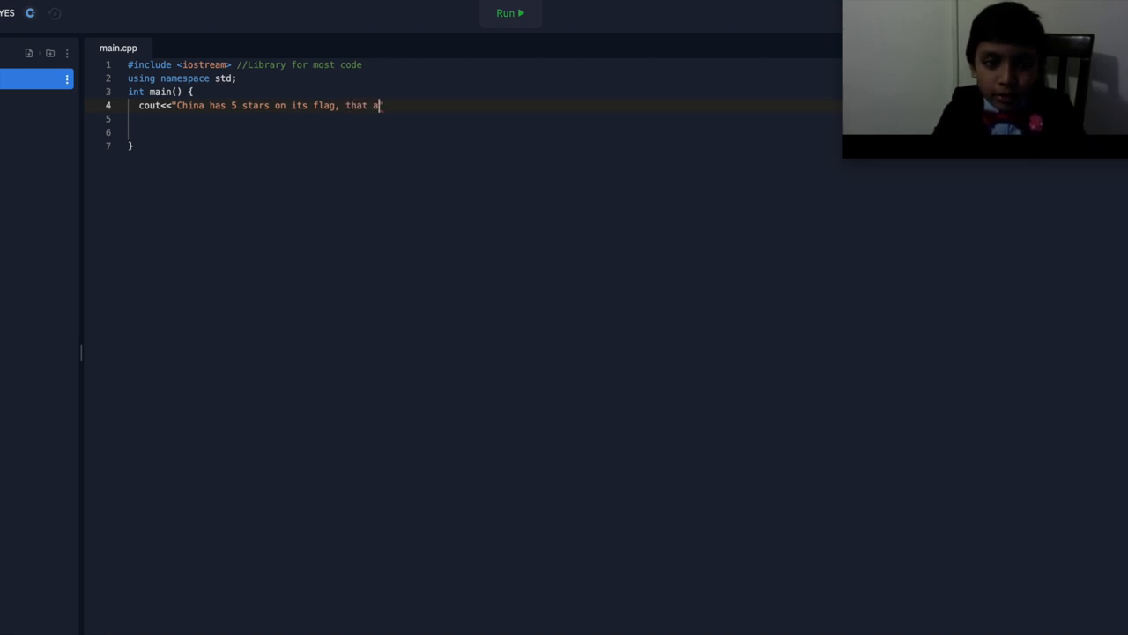
type("re yellow.\"")
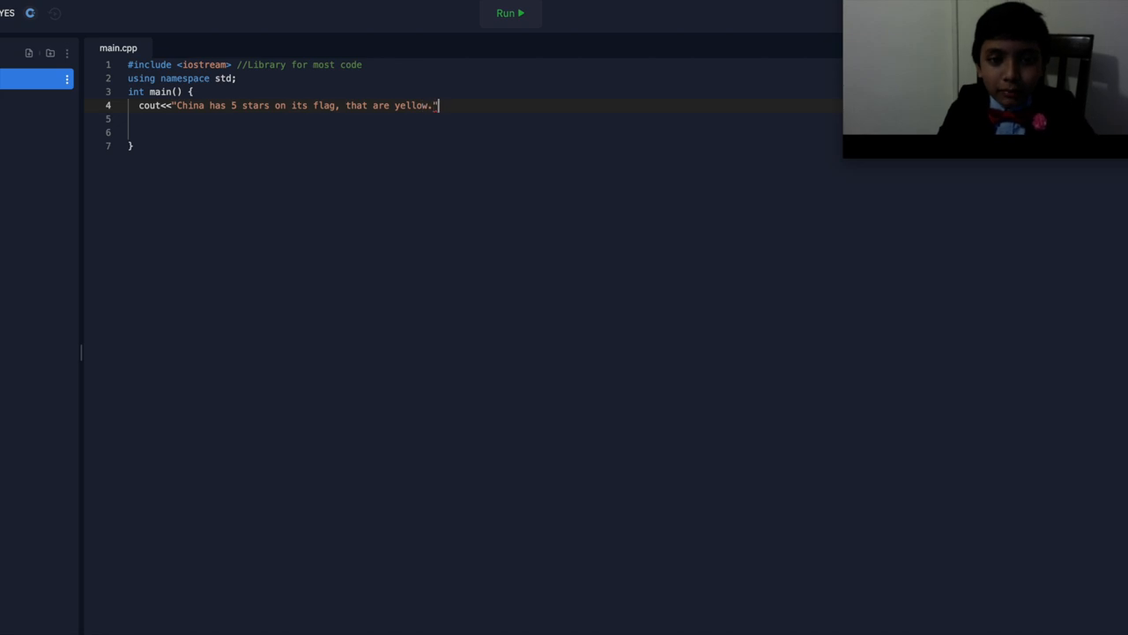
type("<<endl;")
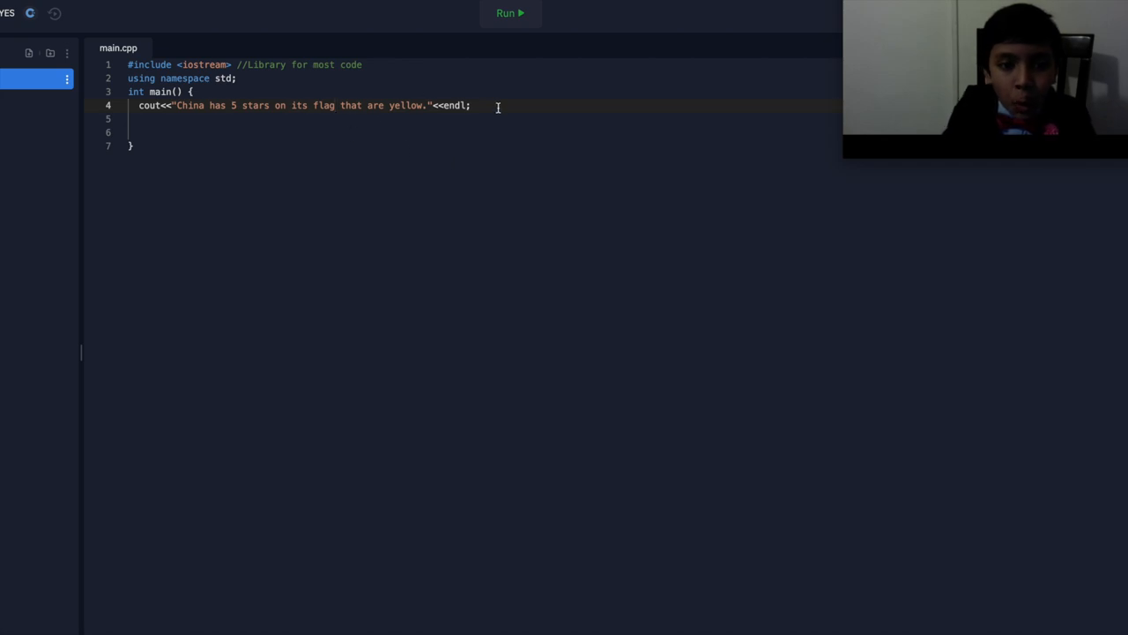
key("BackSpace")
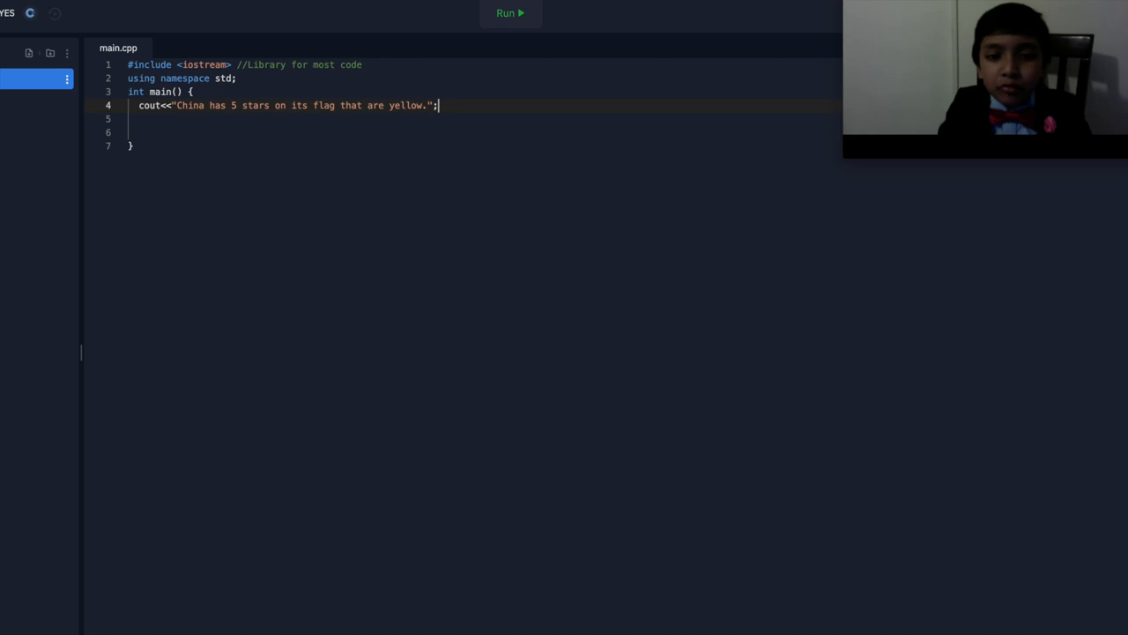
mouse_move(491, 76)
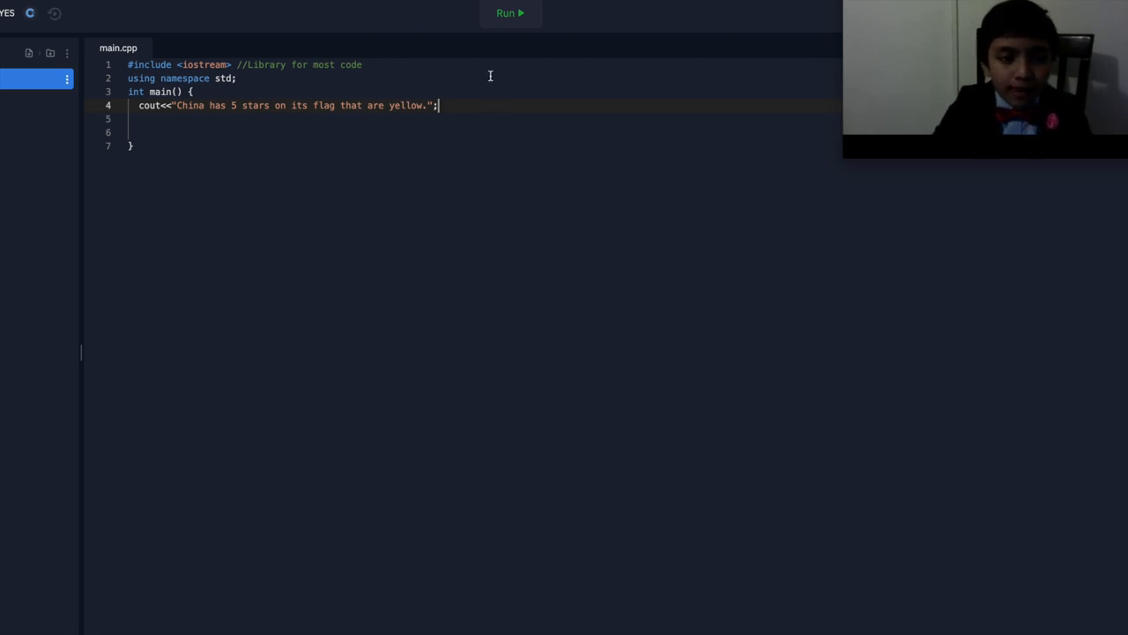
Compile and run main.cpp in the console with clang++.
left_click(510, 13)
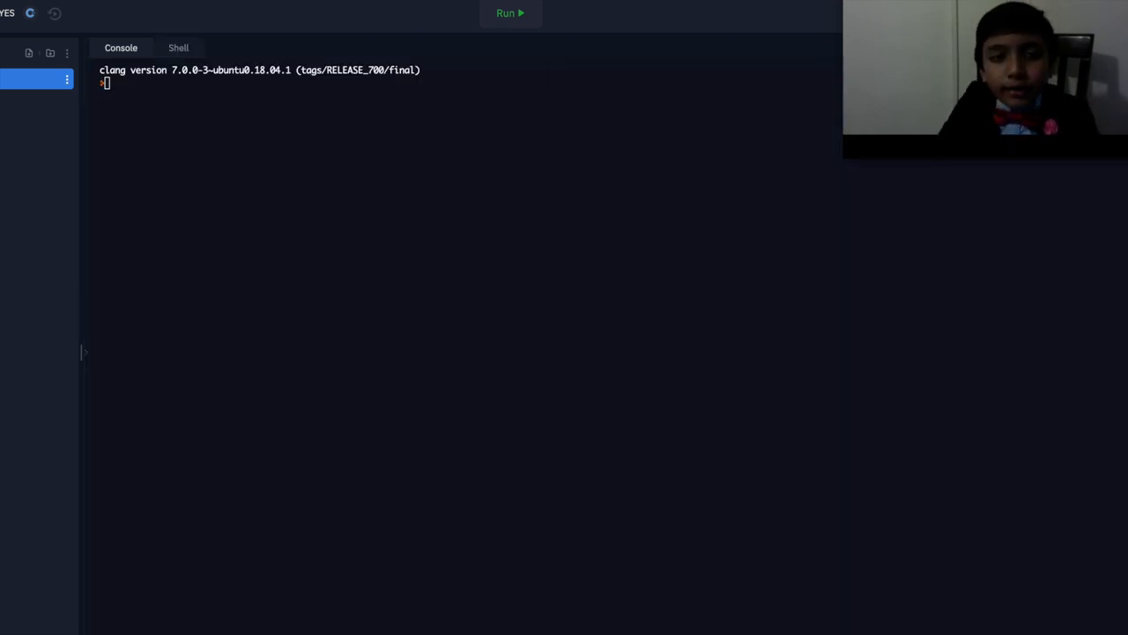
left_click(509, 13)
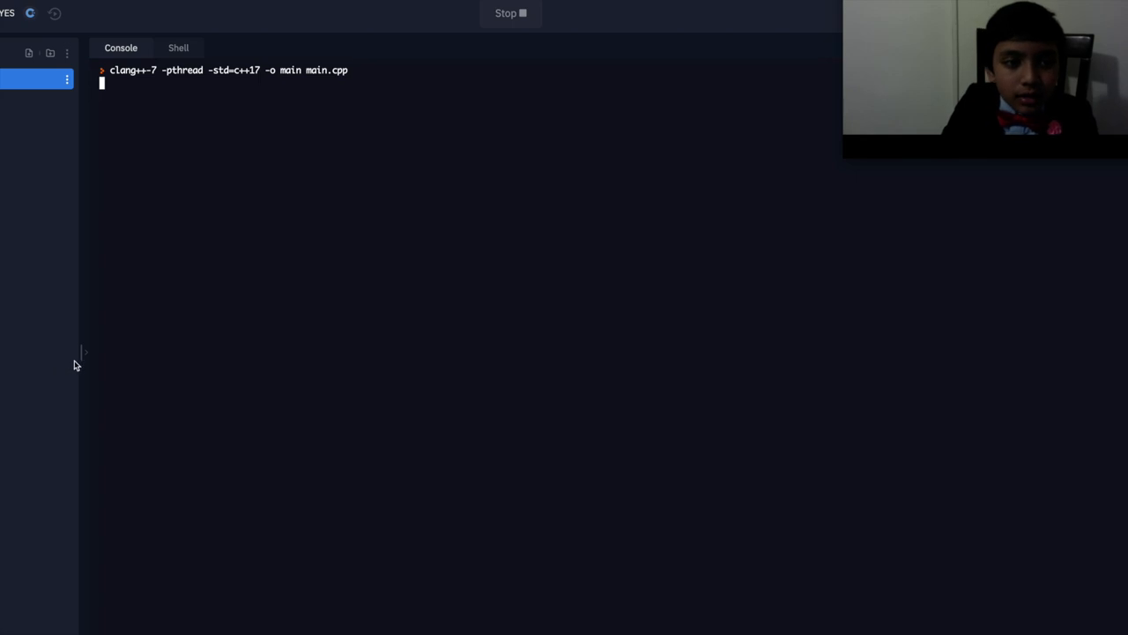
left_click(510, 12)
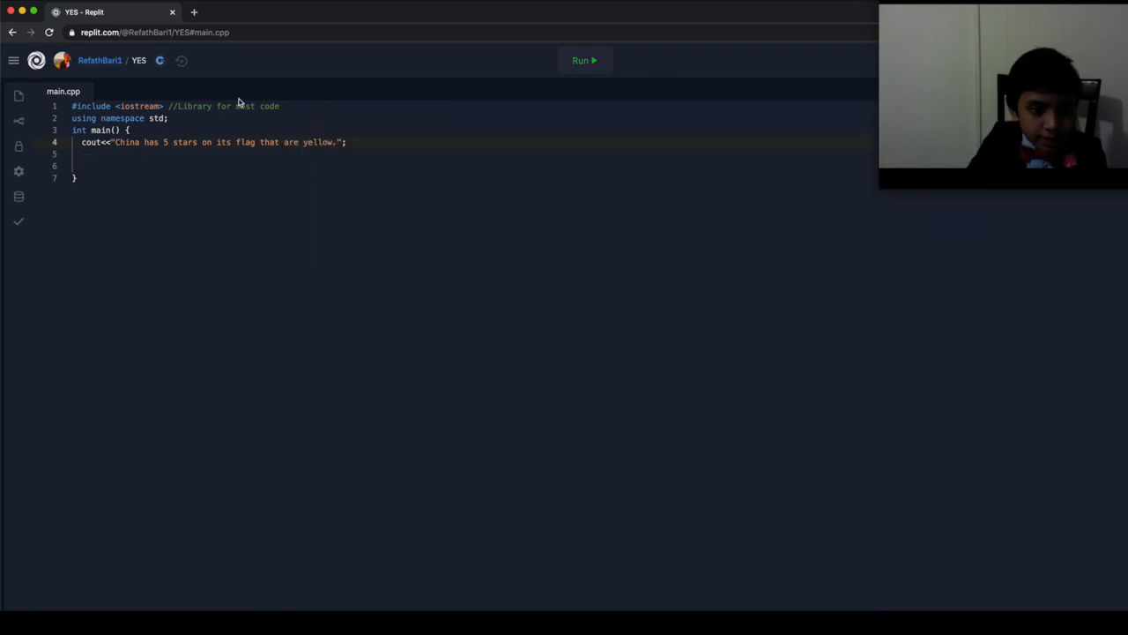
Add a second cout printing "America has 50 stars on its flag. Coincidence?";.
type("c")
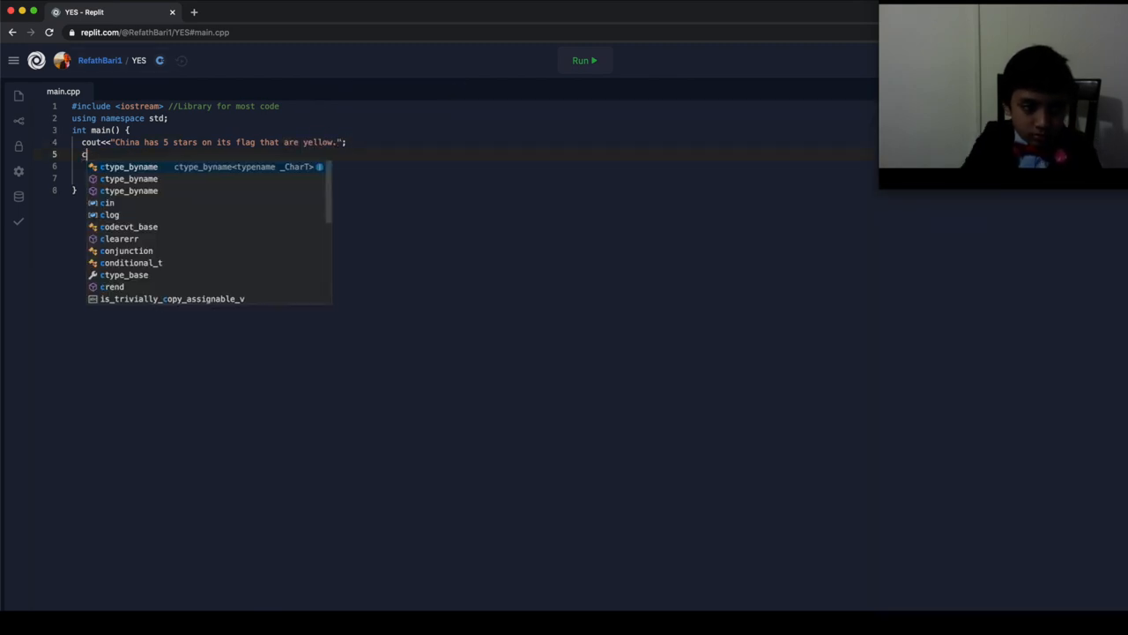
type("out<<\"Ame")
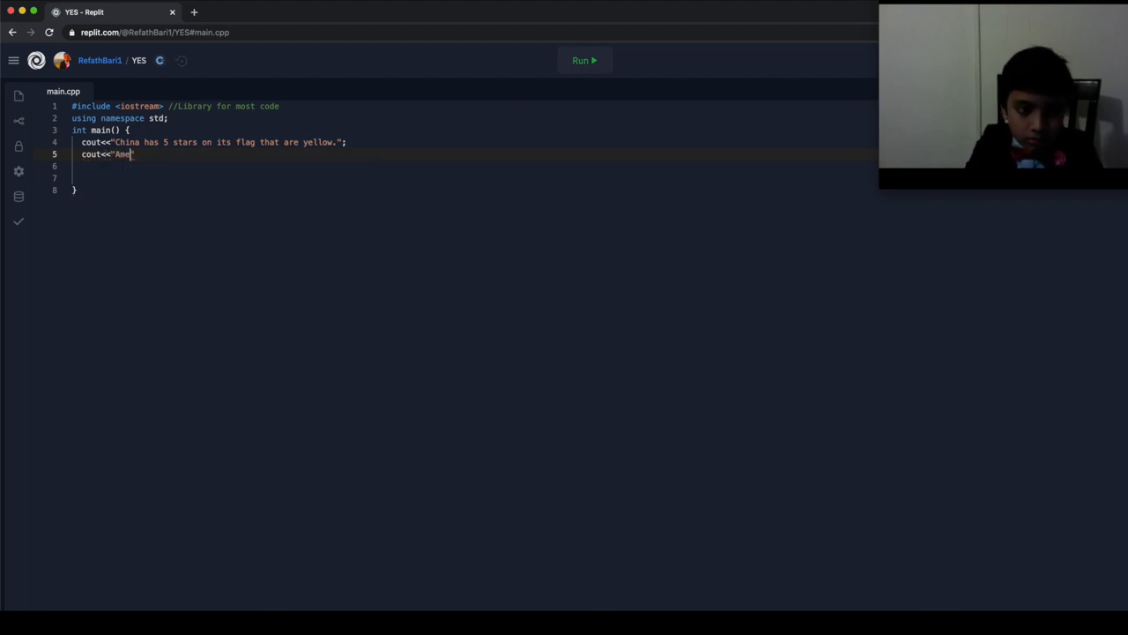
type("rica")
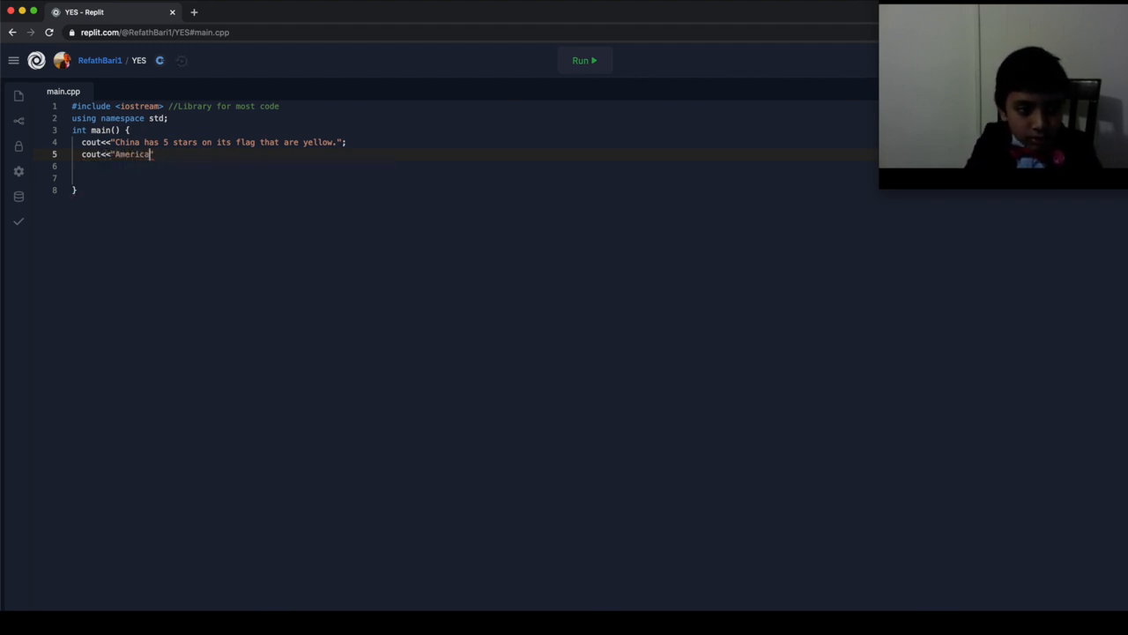
type("has 50")
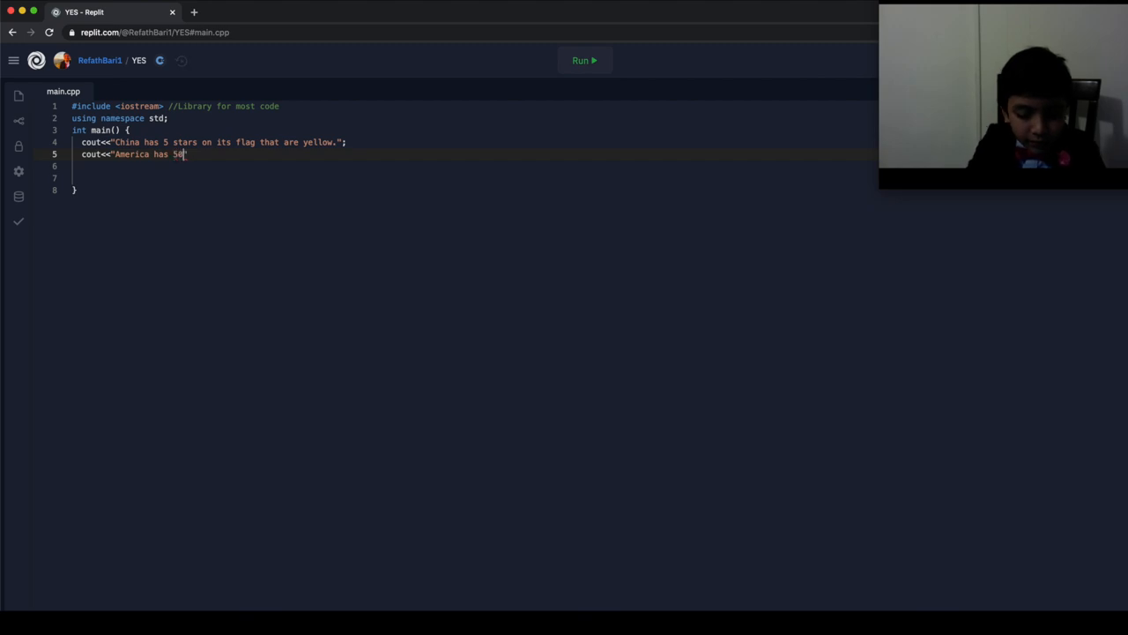
type("stars of")
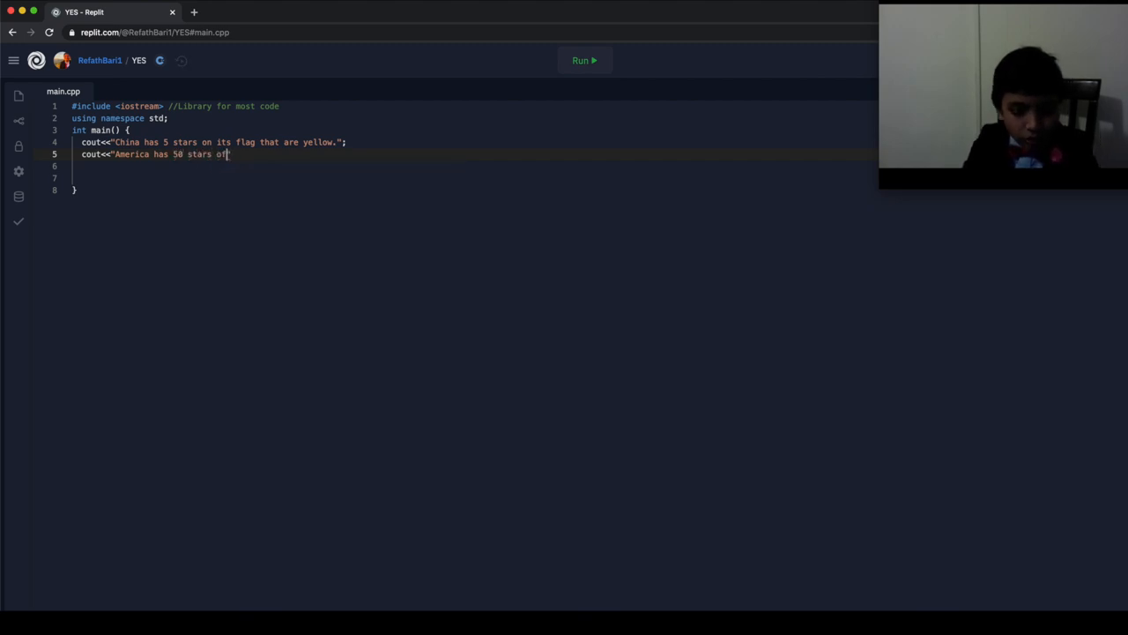
type("on its flag. Coi")
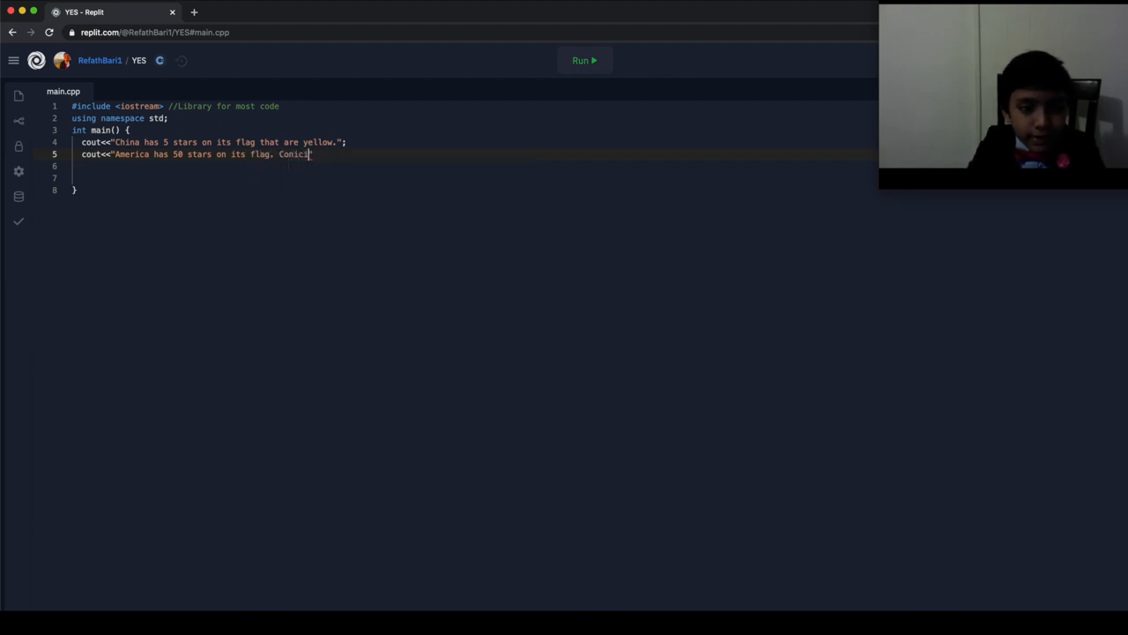
type("ncided")
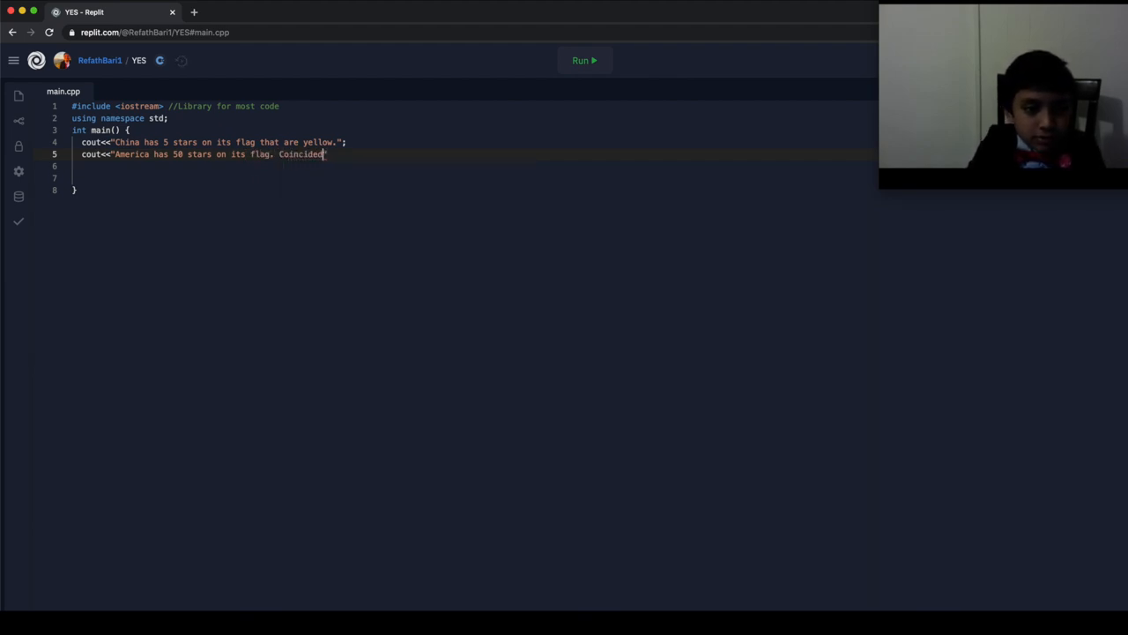
type("nce?\"")
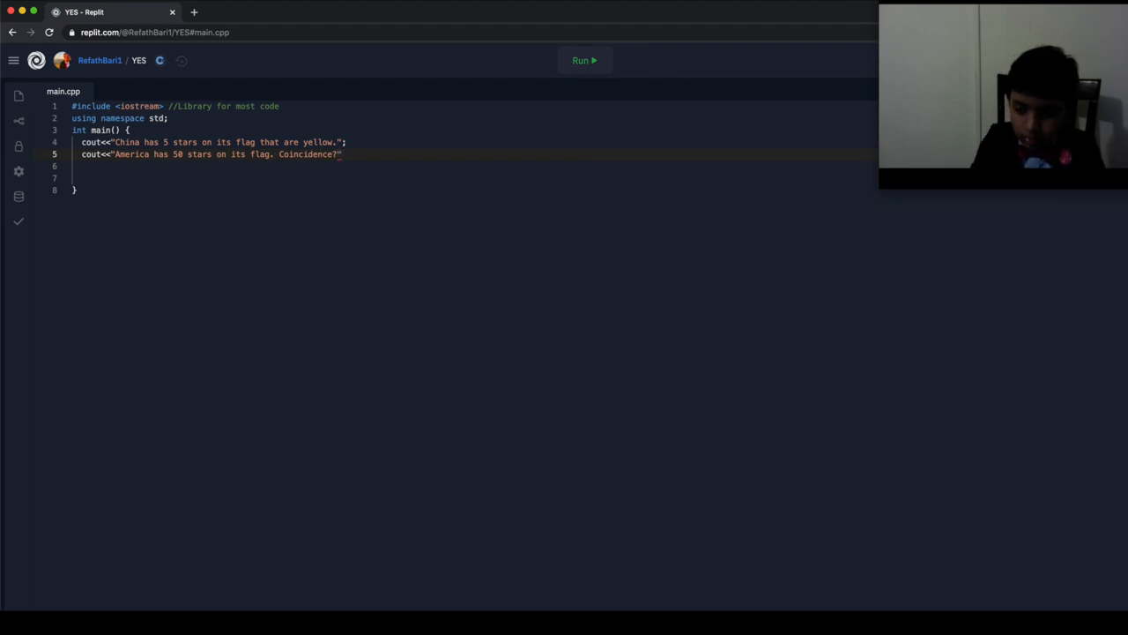
type(";")
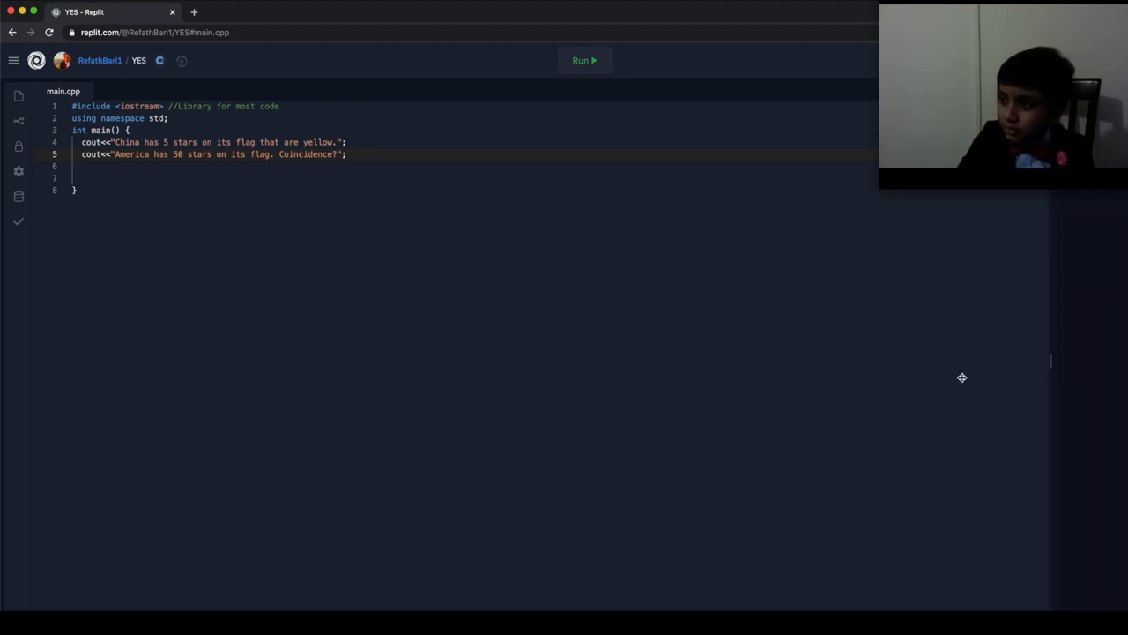
Run the two-line flag program in the console.
left_click(586, 60)
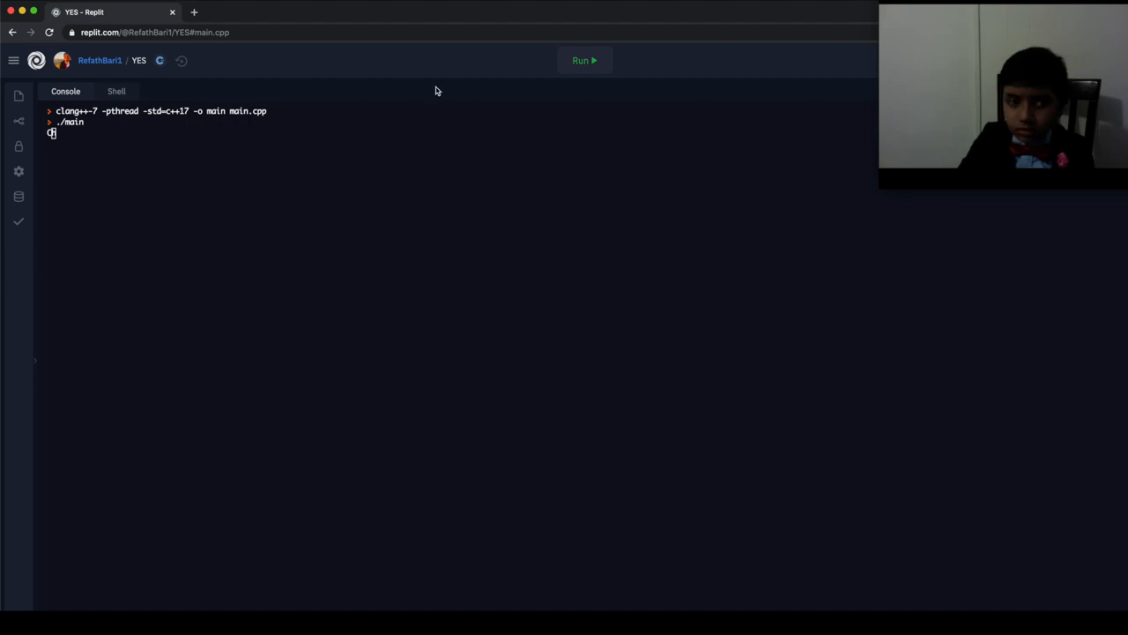
left_click(583, 60)
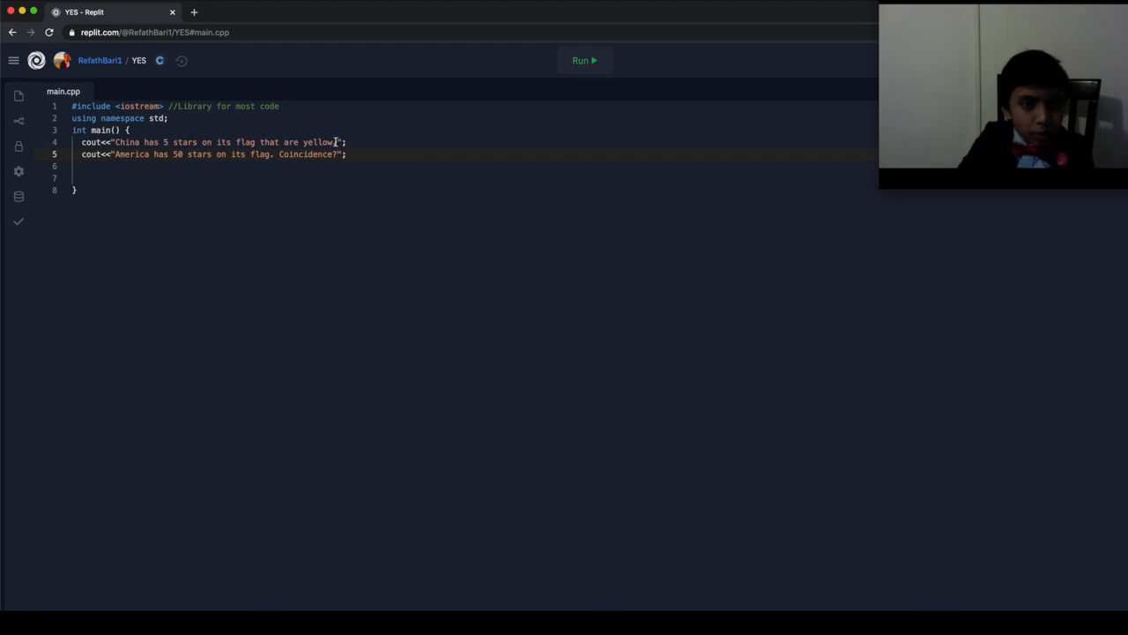
Try a \n line break after the China sentence and run it.
type("\\n")
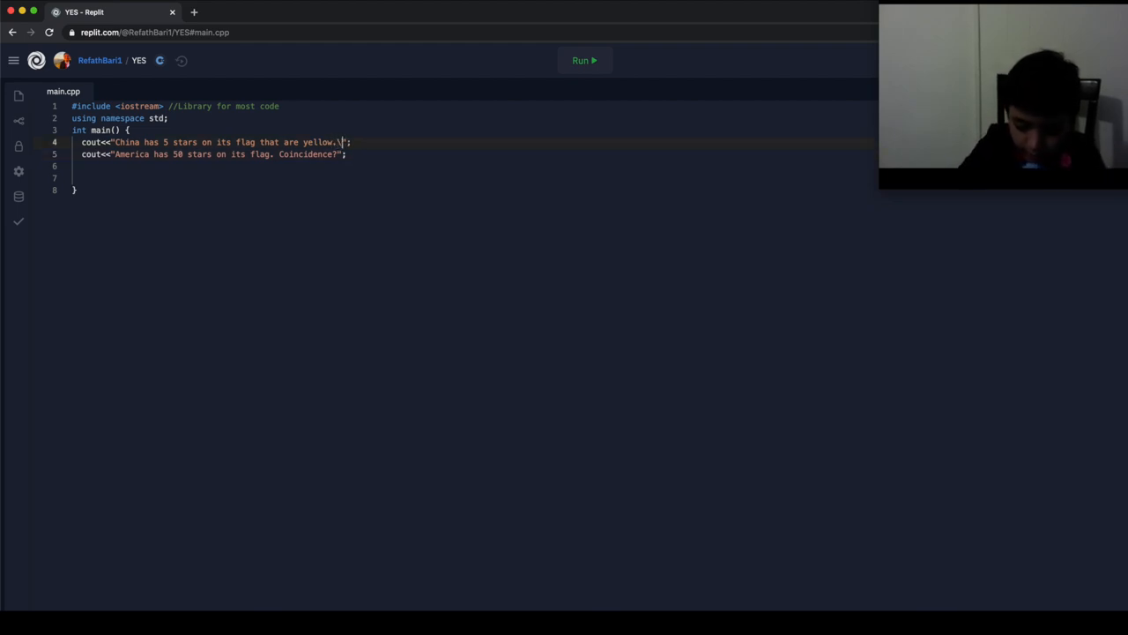
type("n")
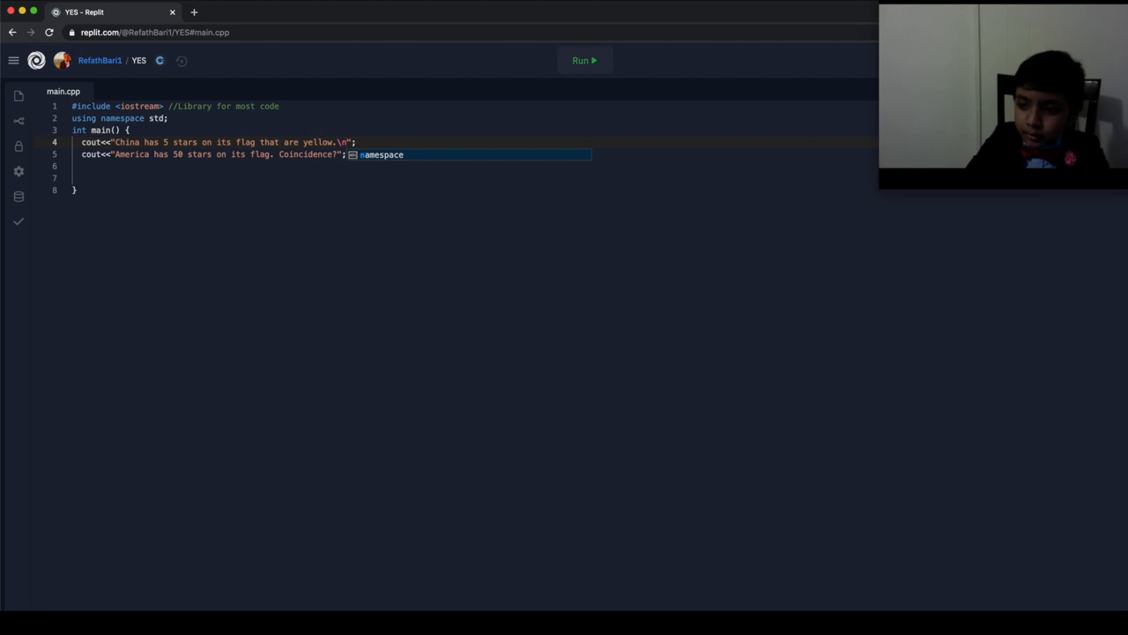
left_click(584, 60)
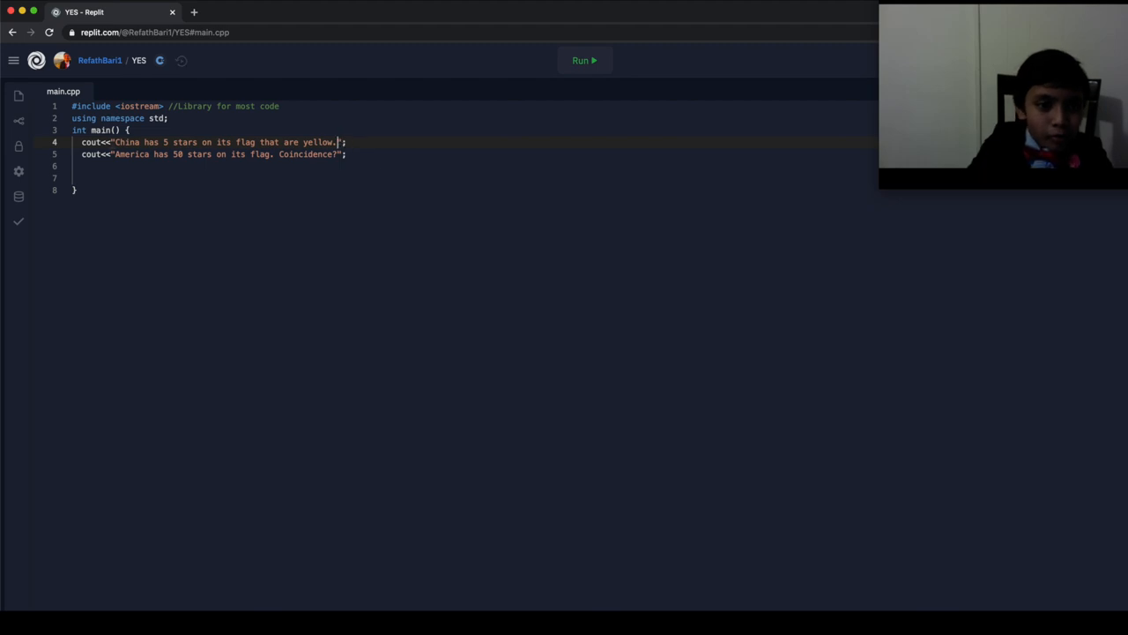
End the China cout with <<endl instead and rerun so the facts print on separate lines.
type("<<endl")
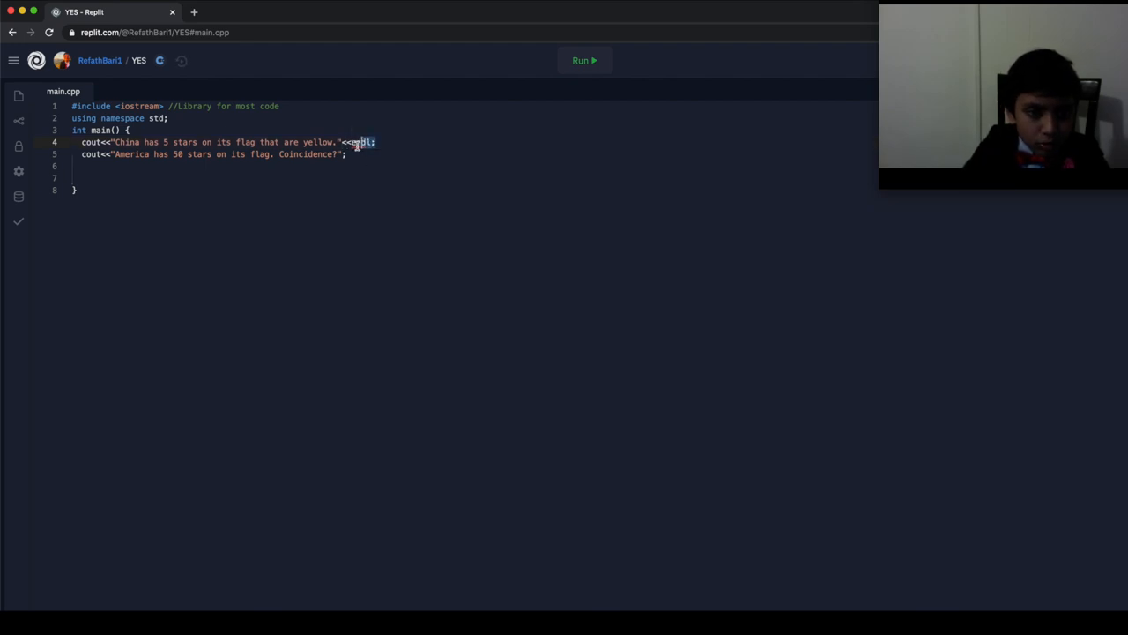
type("endl")
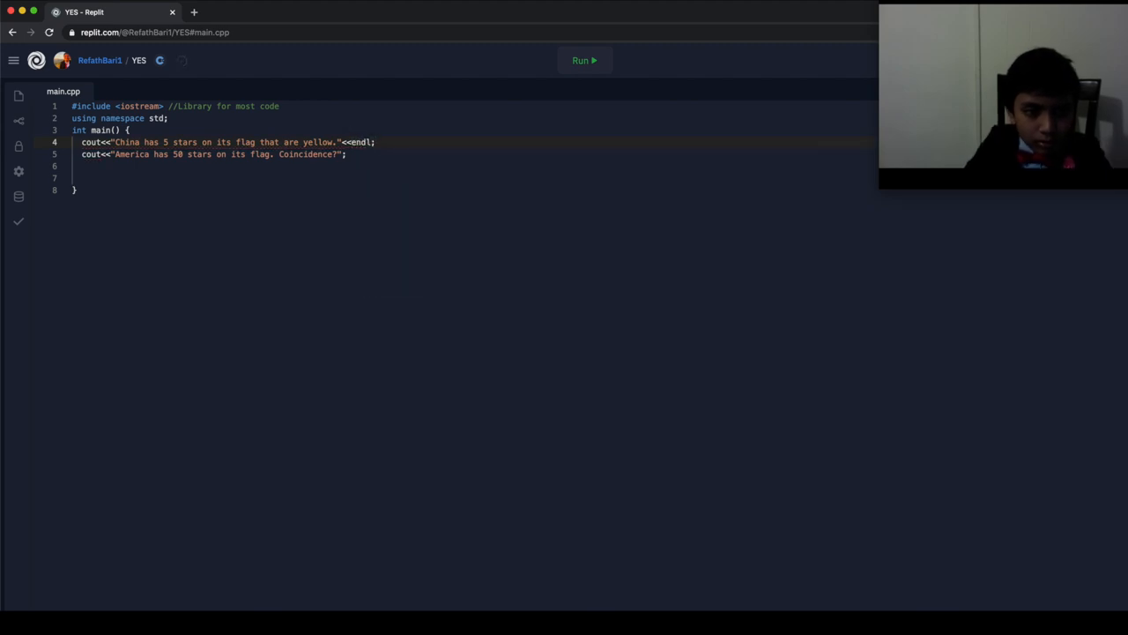
left_click(584, 60)
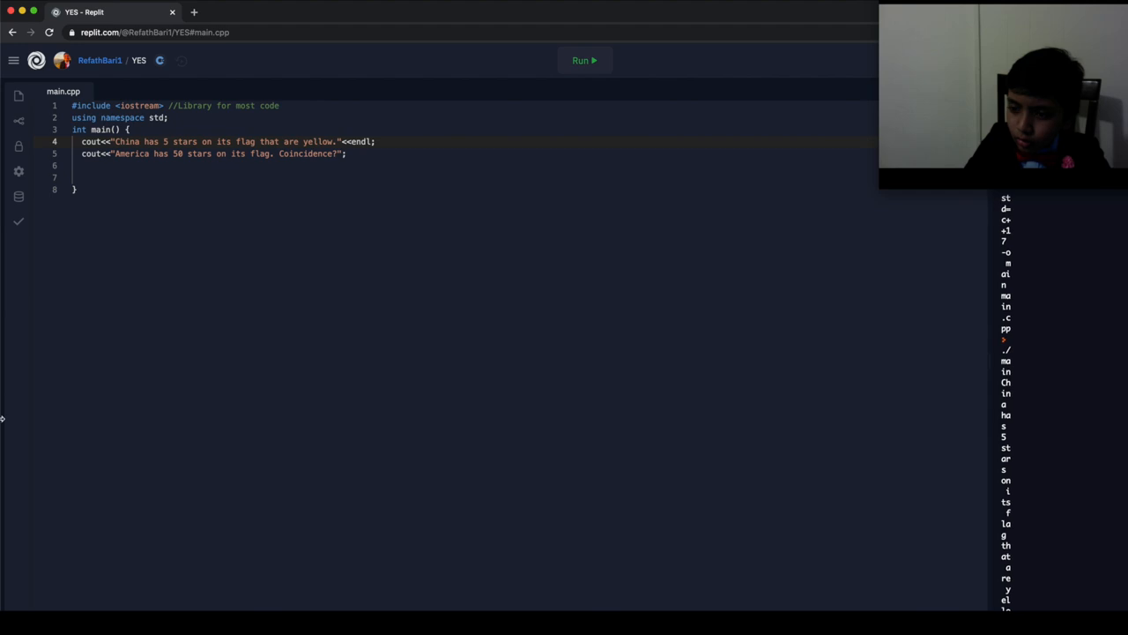
left_click(584, 60)
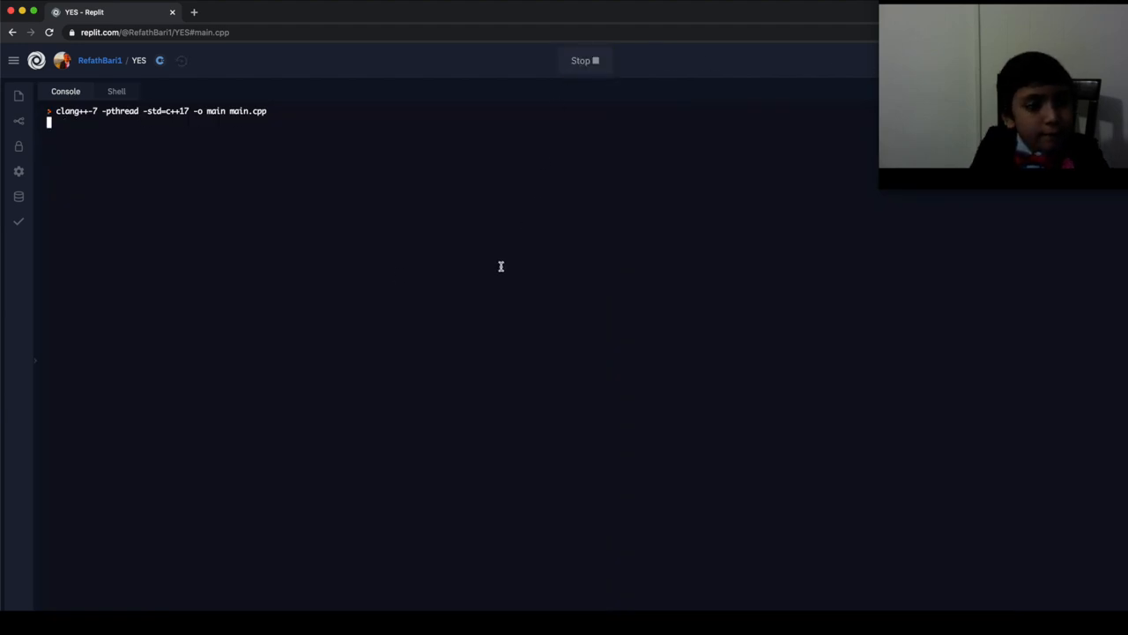